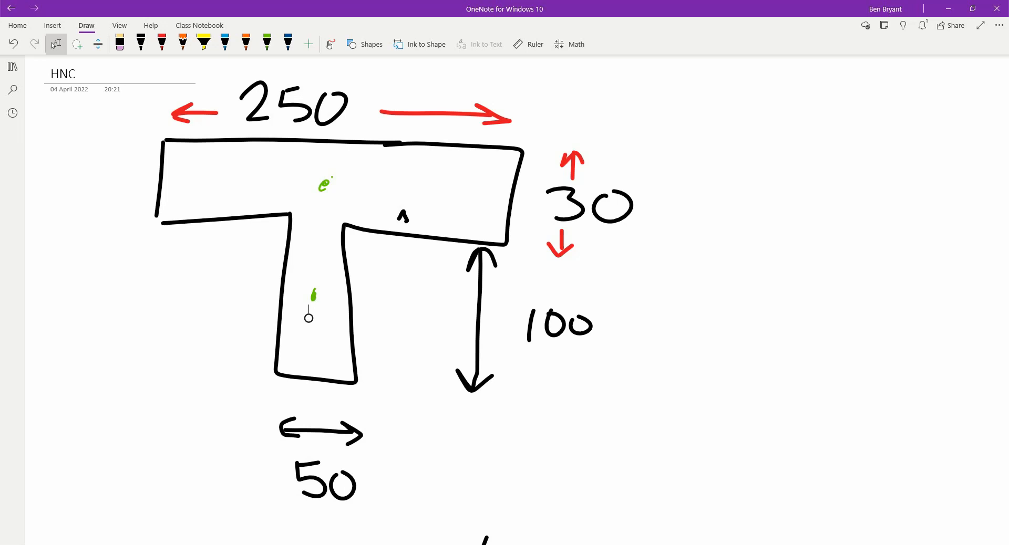
Step: In red ink, write a circled 1 in the flange and 2 in the web
click(162, 44)
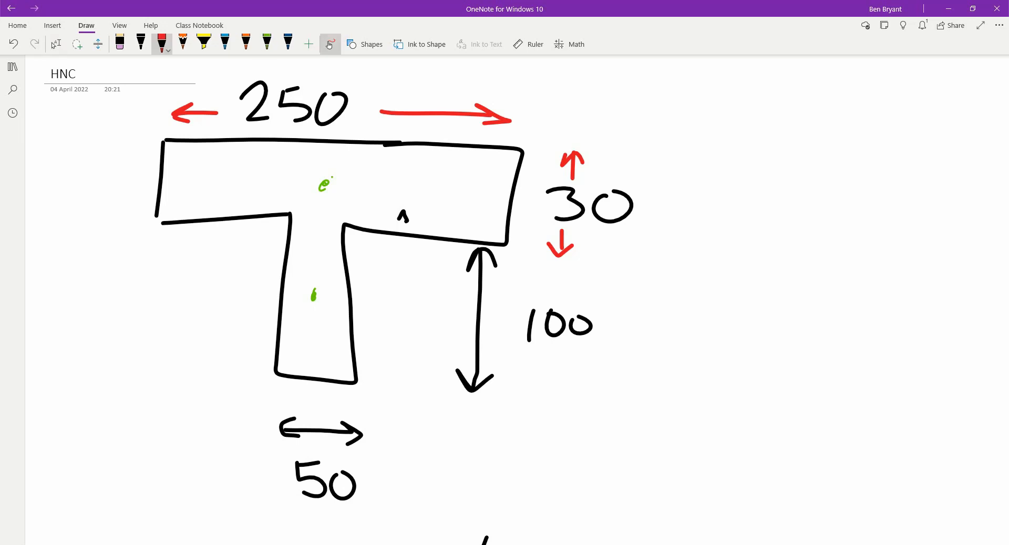
drag(454, 173, 444, 206)
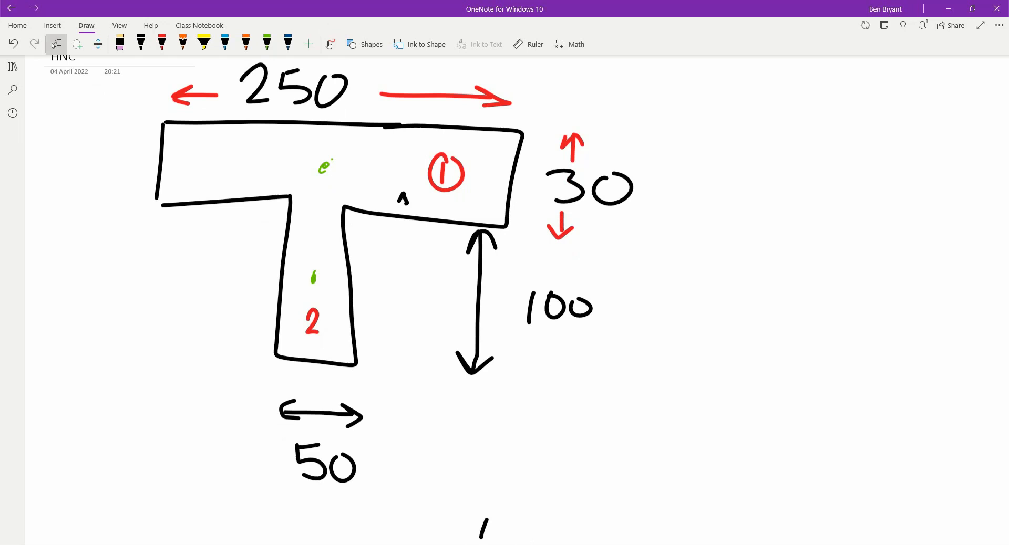
scroll(down, 3)
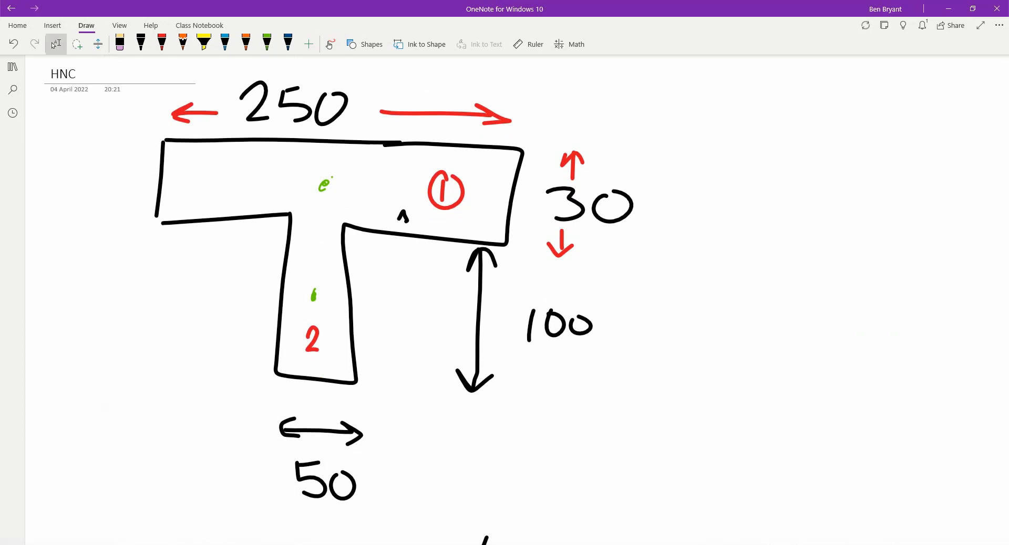
scroll(down, 3)
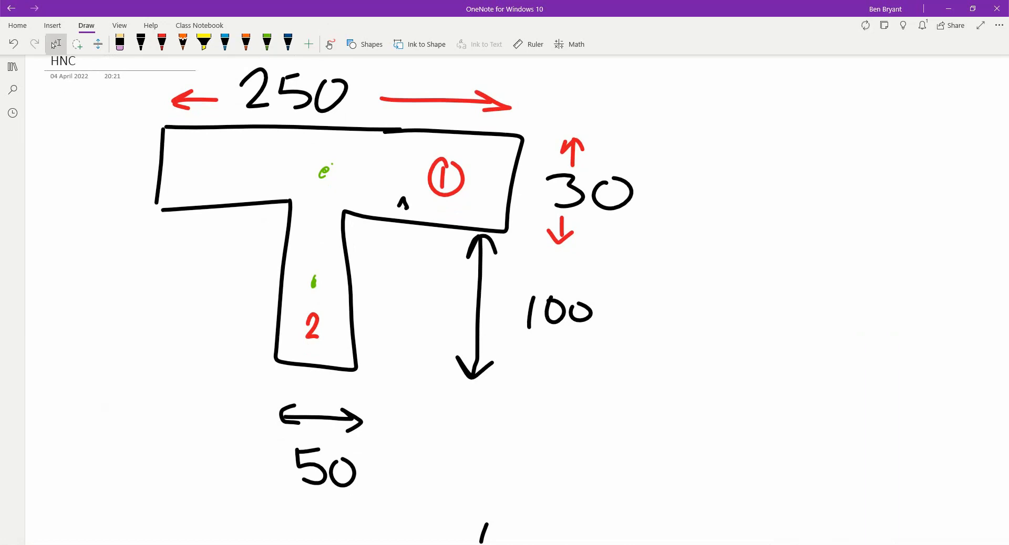
Step: Try other ink colours and settle on the blue pen
click(266, 44)
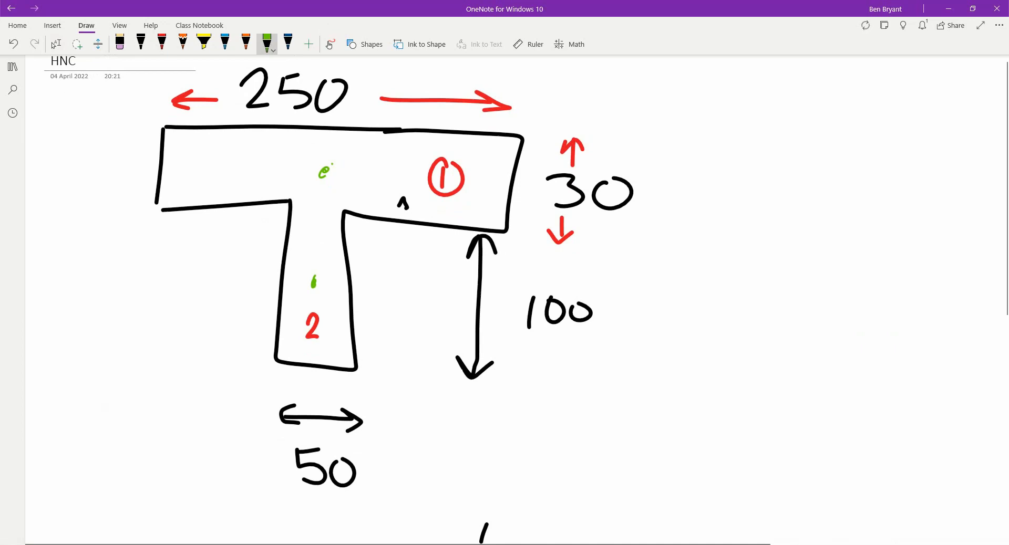
click(163, 44)
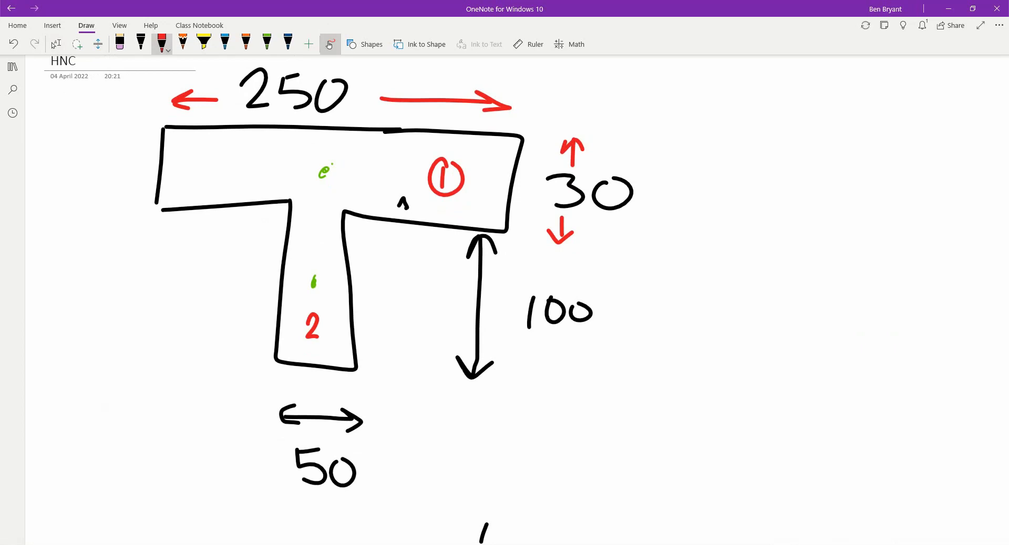
click(225, 44)
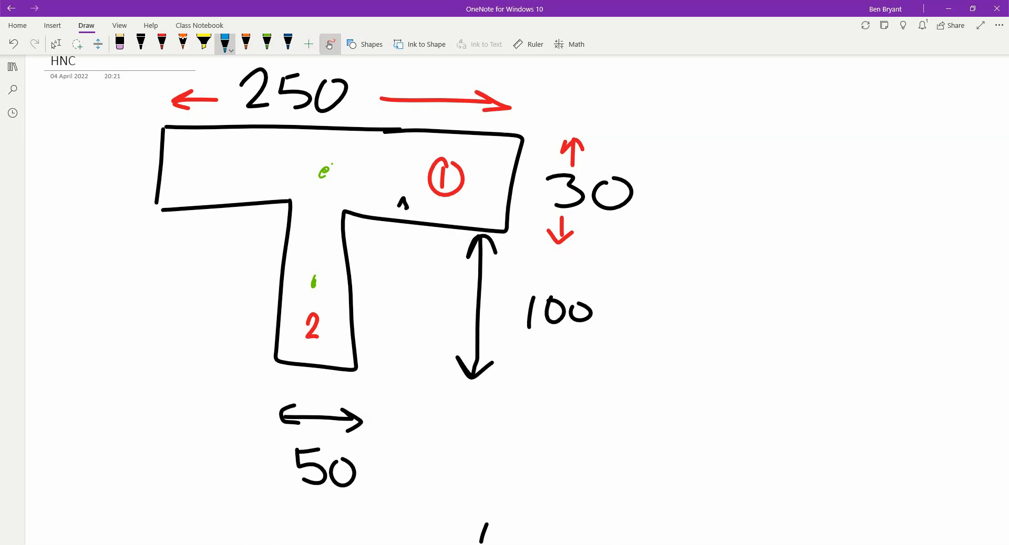
Step: Draw a blue baseline along the bottom of the web and label it DATUM
drag(44, 366, 413, 376)
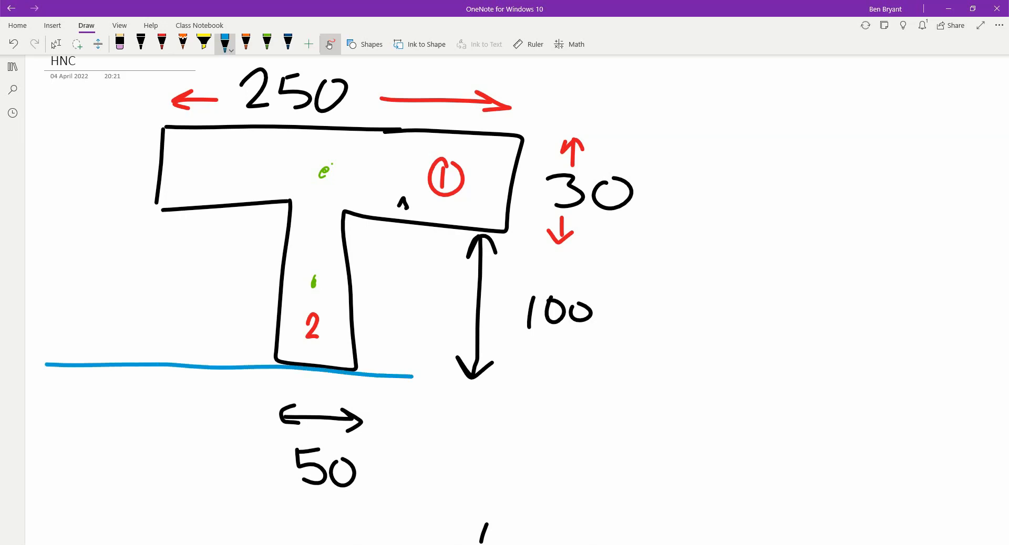
drag(412, 376, 736, 380)
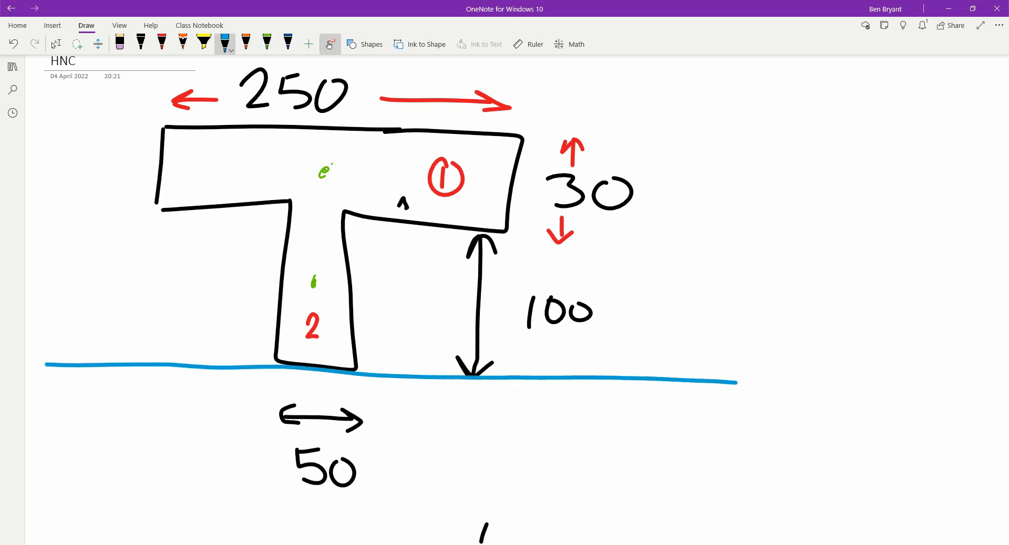
drag(766, 386, 817, 386)
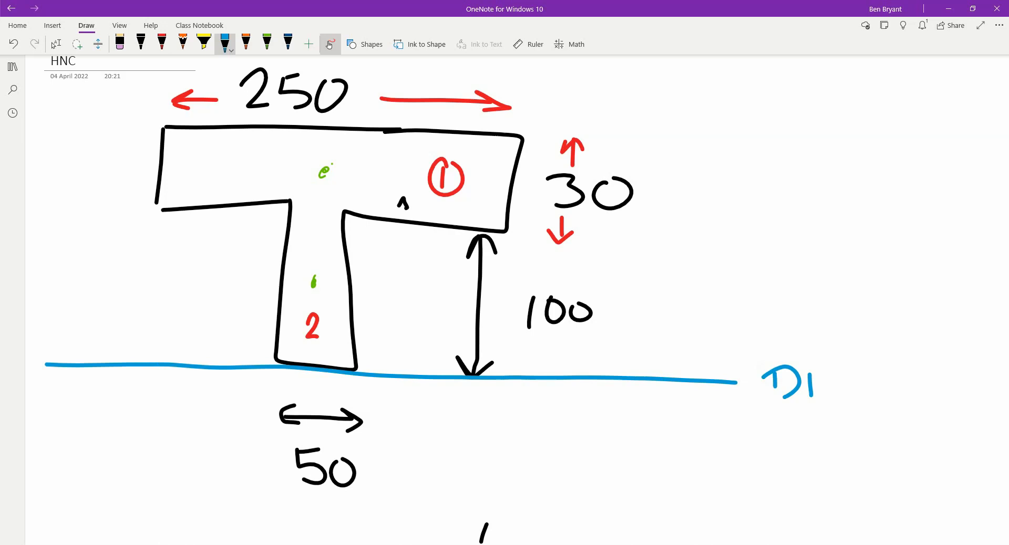
drag(798, 382, 875, 386)
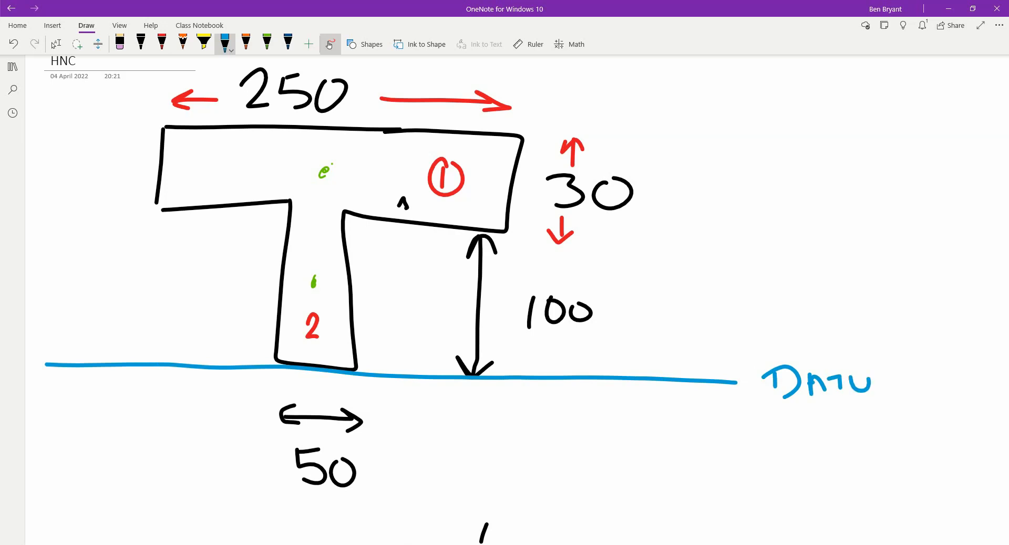
drag(875, 376, 910, 386)
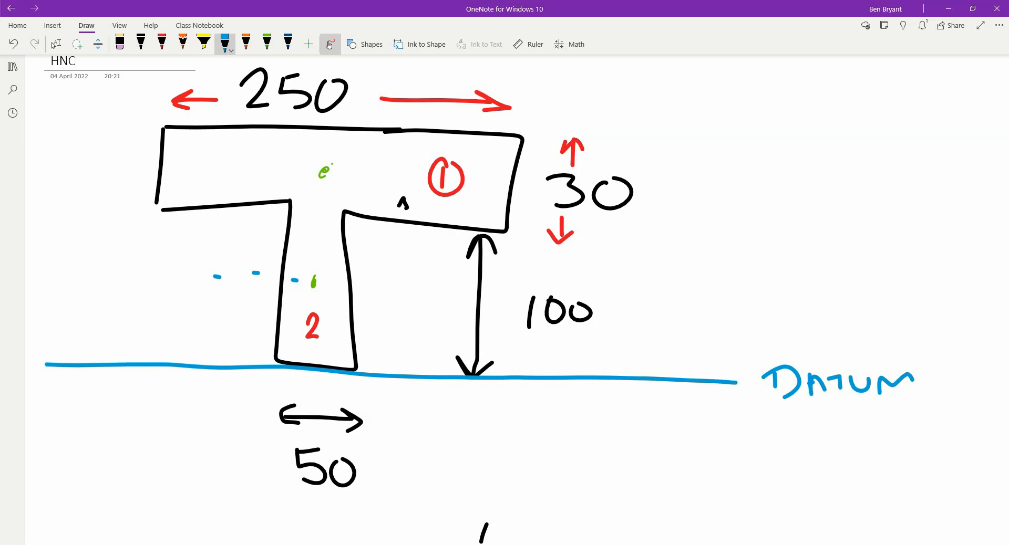
Step: Add dashed centroid levels for parts 1 and 2 with arrows down to the datum
drag(196, 344, 183, 276)
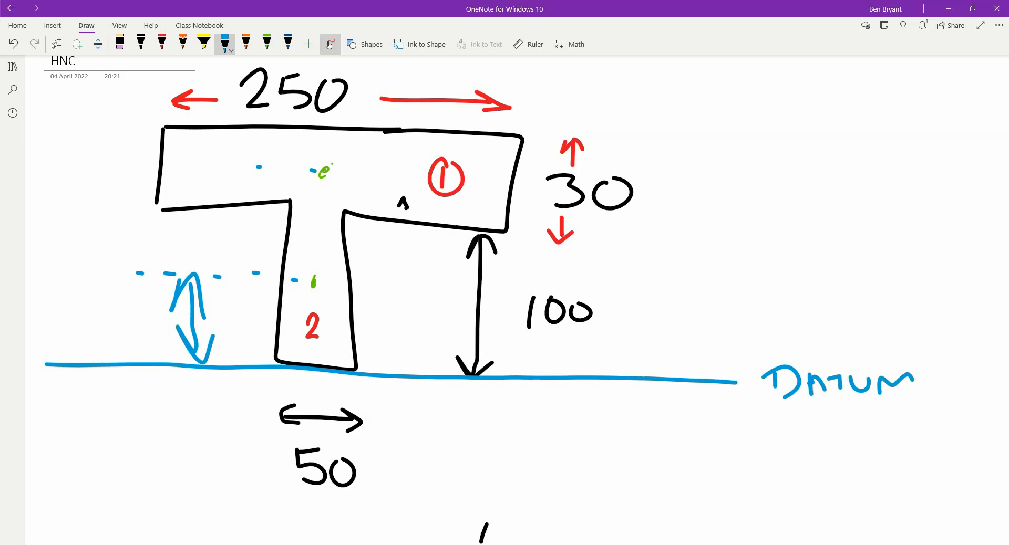
drag(90, 164, 77, 215)
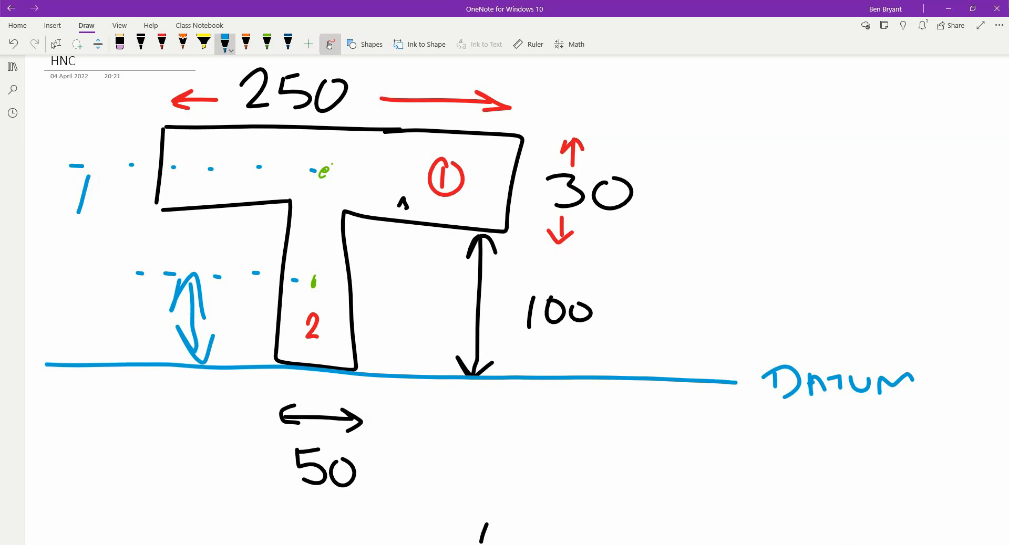
drag(93, 360, 96, 181)
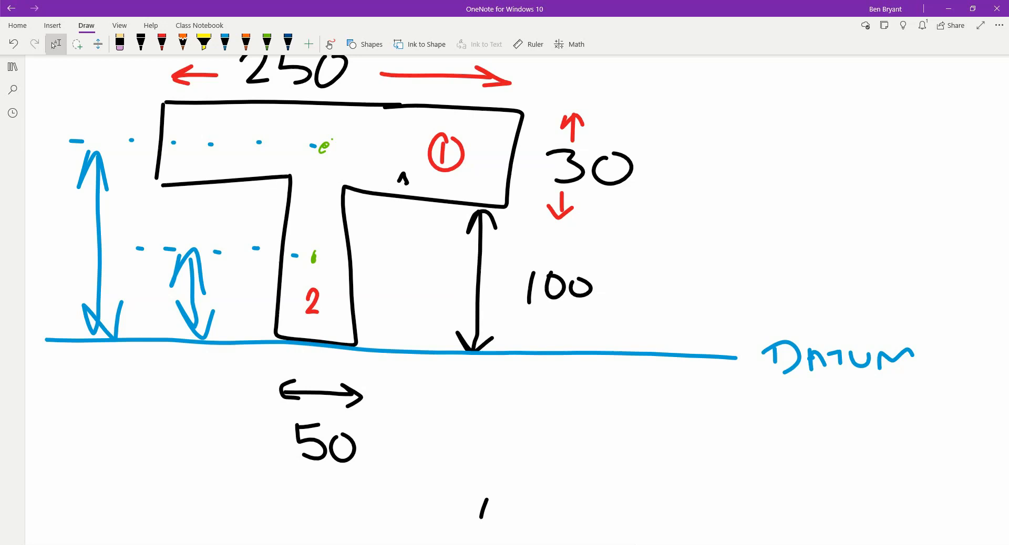
Step: In green ink, scribble over the centroid mark in the flange and scroll below the sketch
scroll(down, 3)
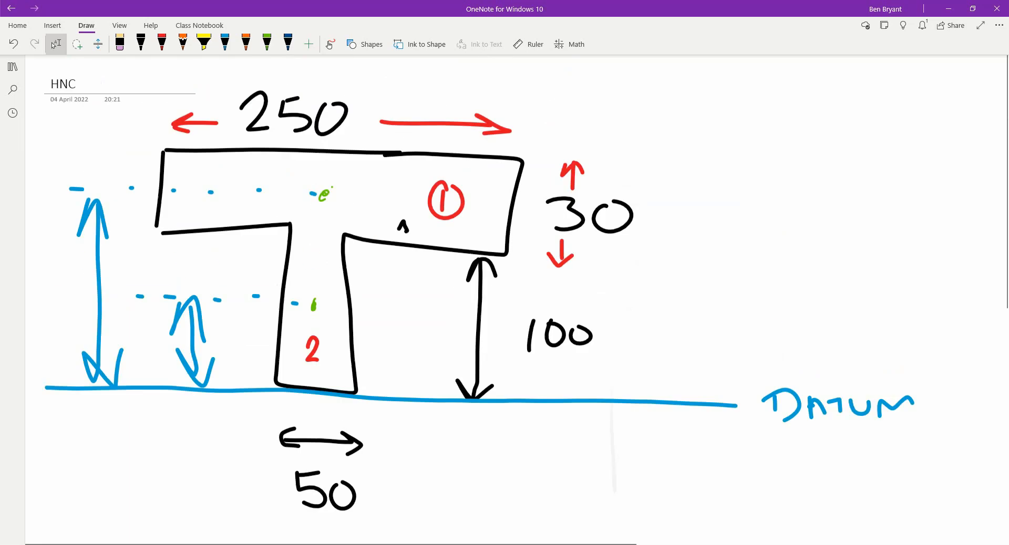
scroll(down, 3)
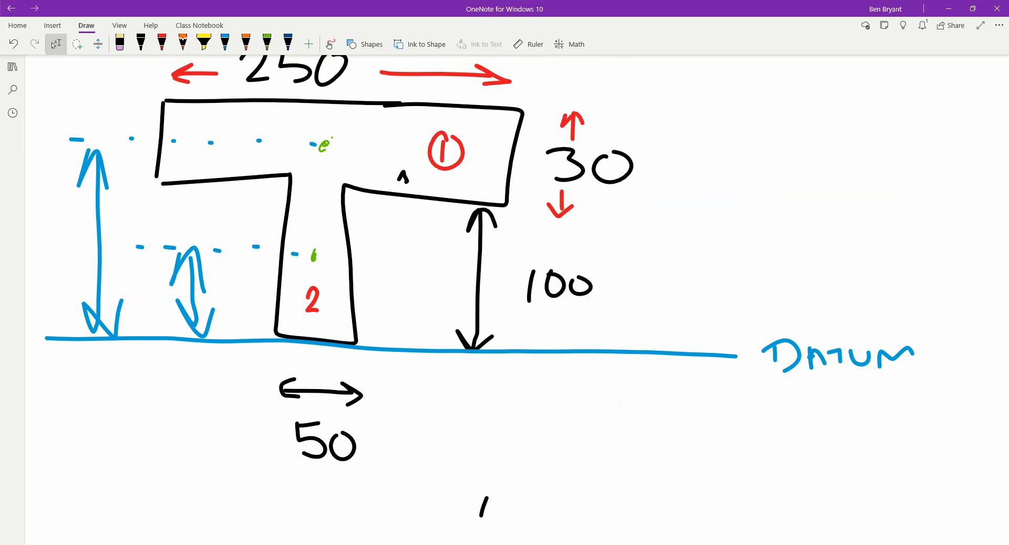
click(266, 43)
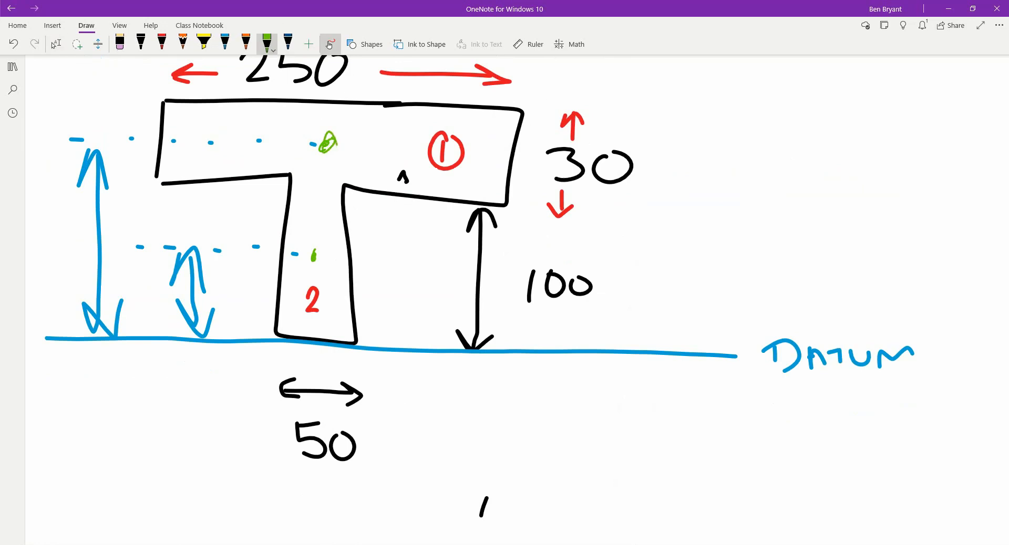
drag(322, 141, 335, 157)
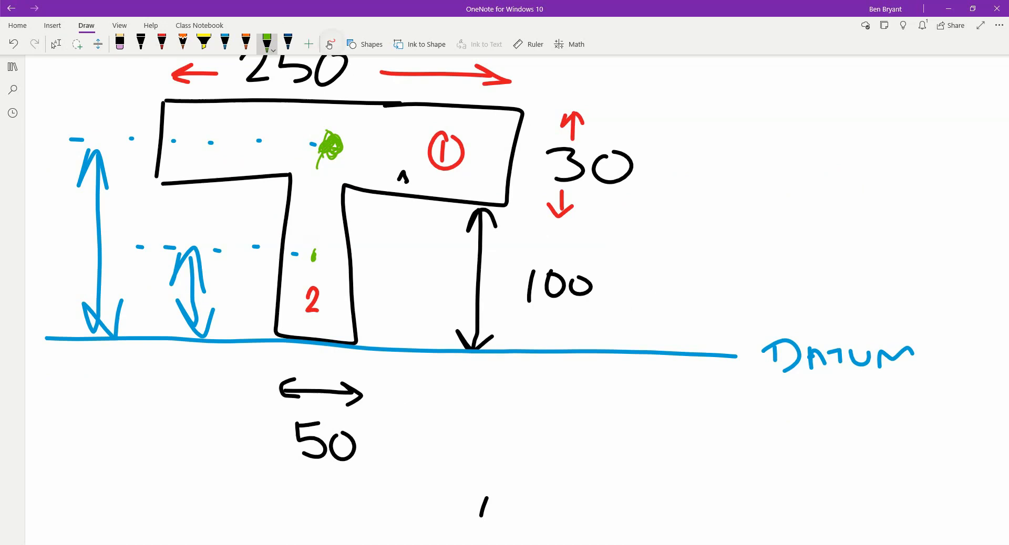
scroll(down, 3)
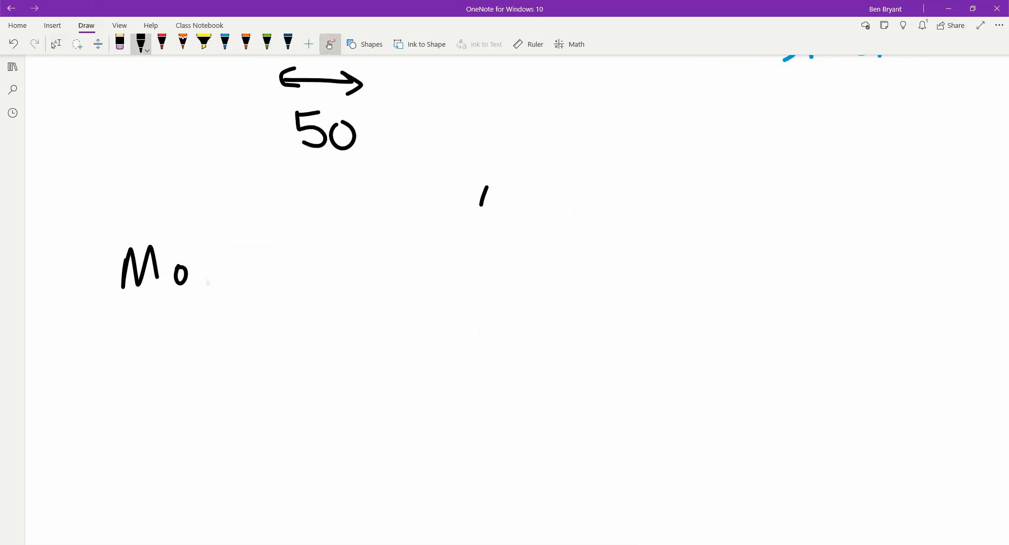
Step: Write and underline the heading 'Moments = DATUM'
drag(196, 270, 251, 270)
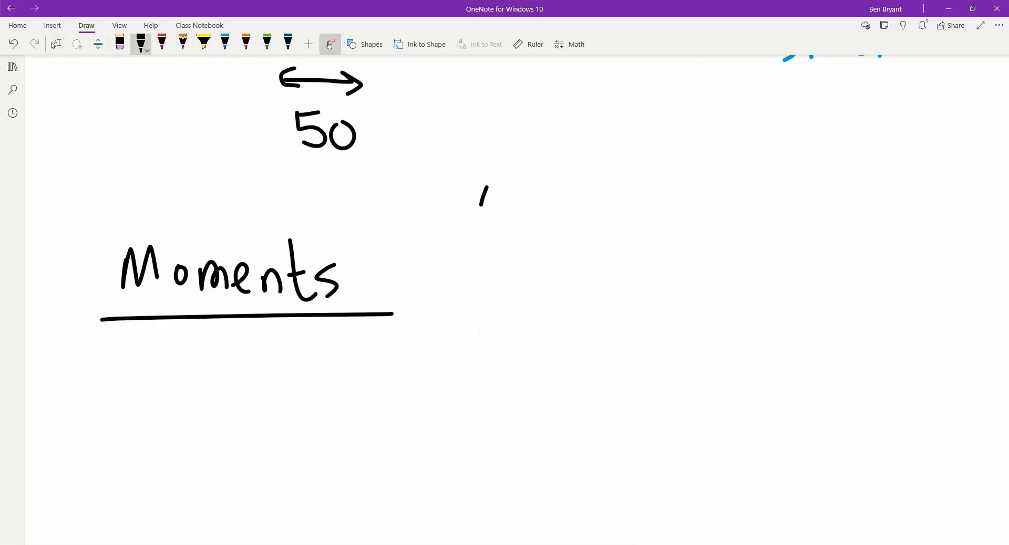
drag(454, 296, 621, 296)
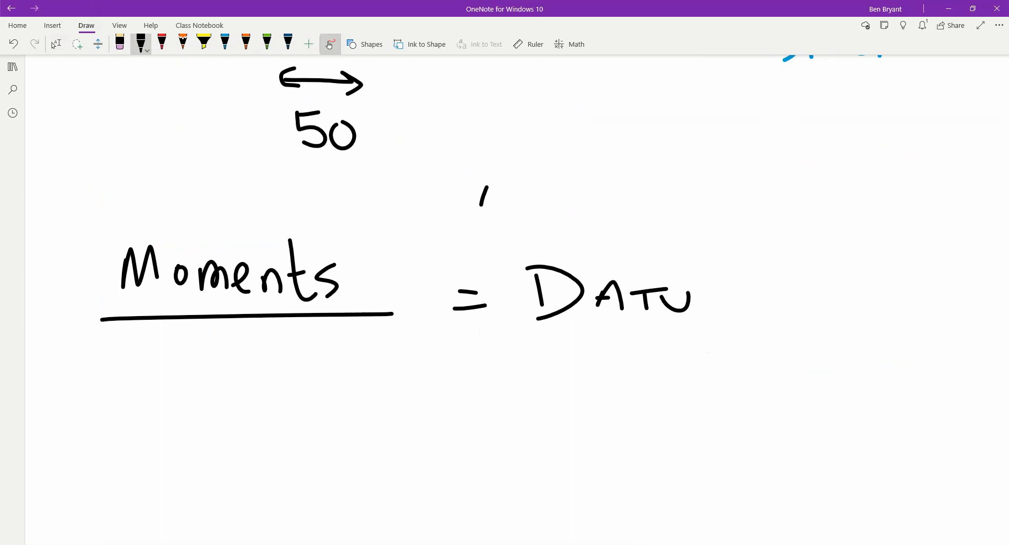
drag(689, 303, 801, 322)
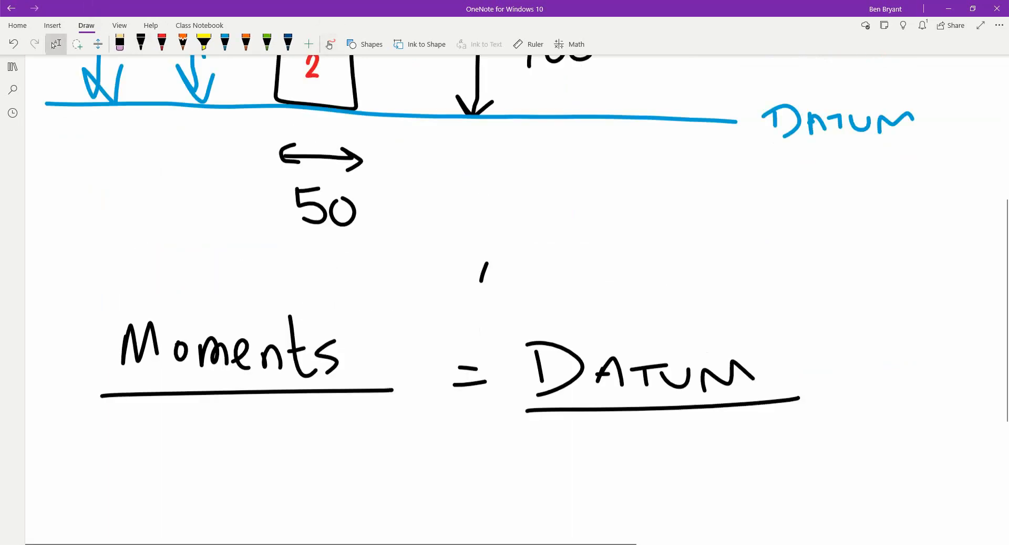
Step: Scroll further down the page and reselect the black pen
scroll(down, 3)
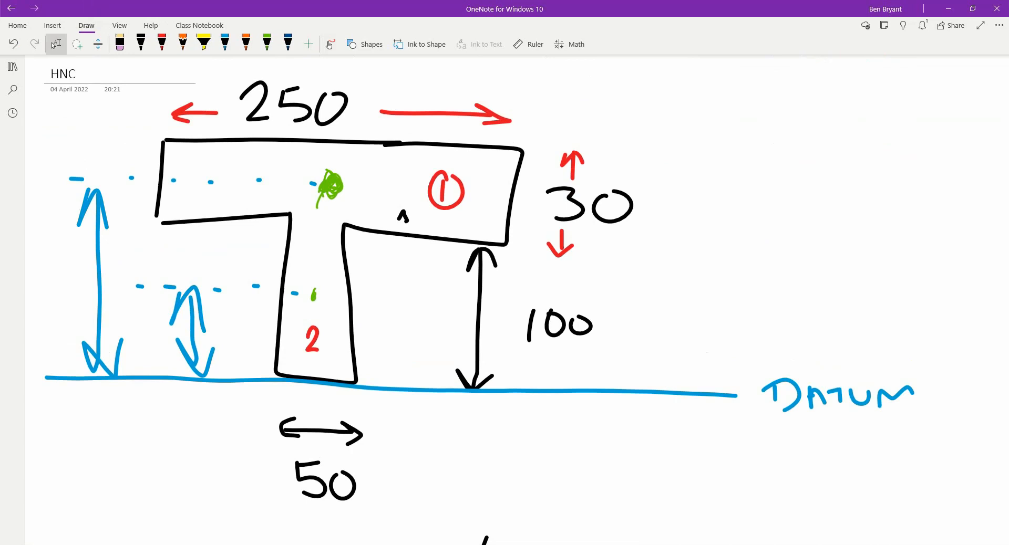
scroll(down, 3)
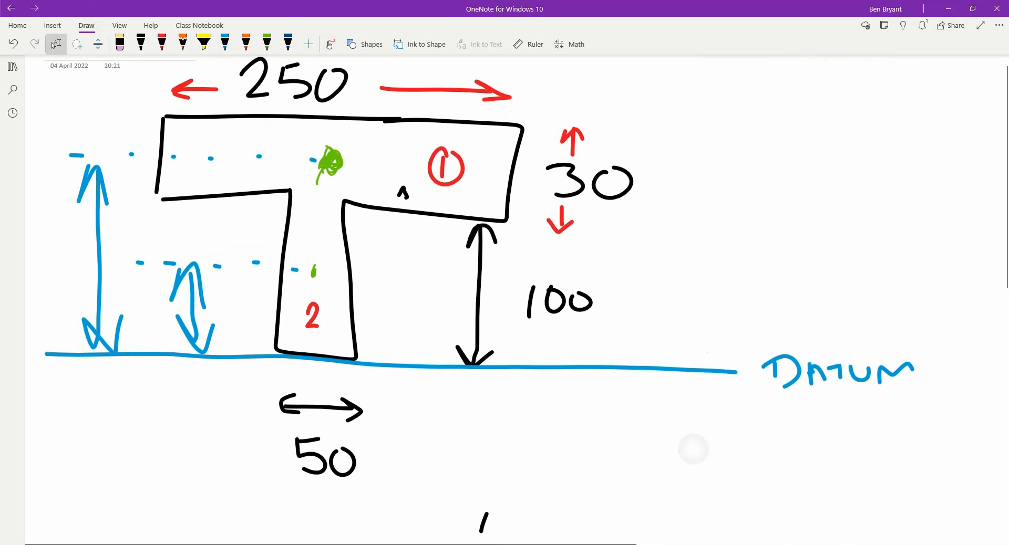
scroll(down, 3)
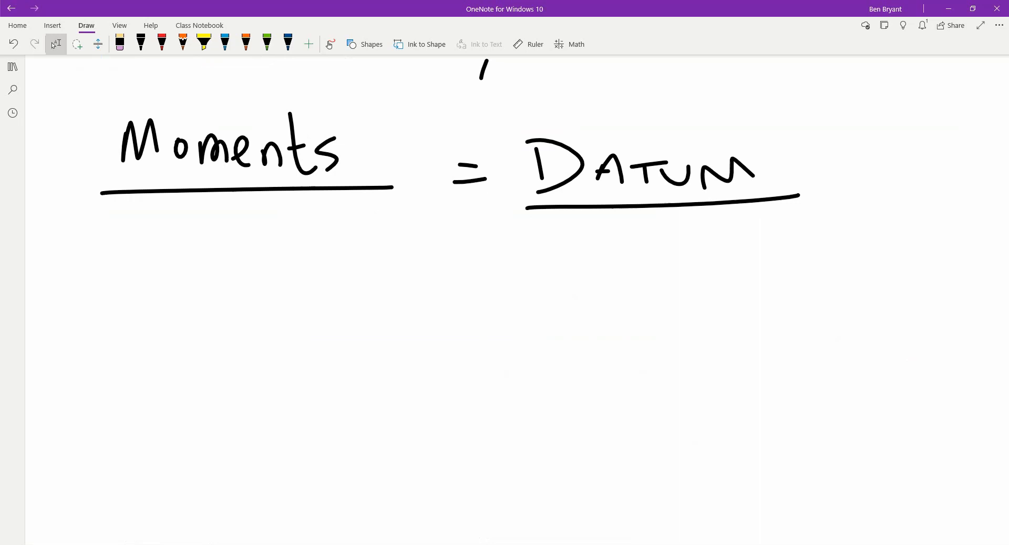
click(140, 43)
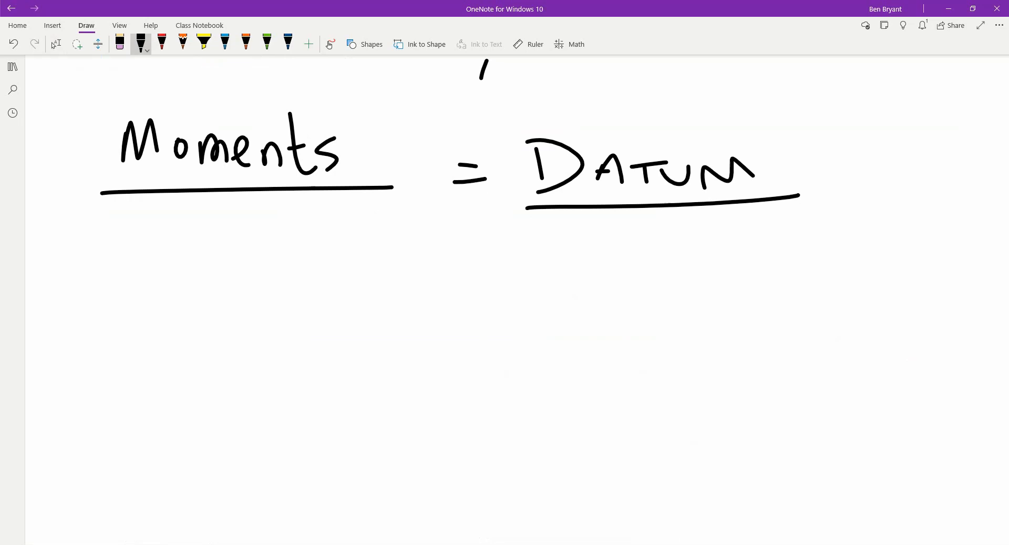
click(329, 43)
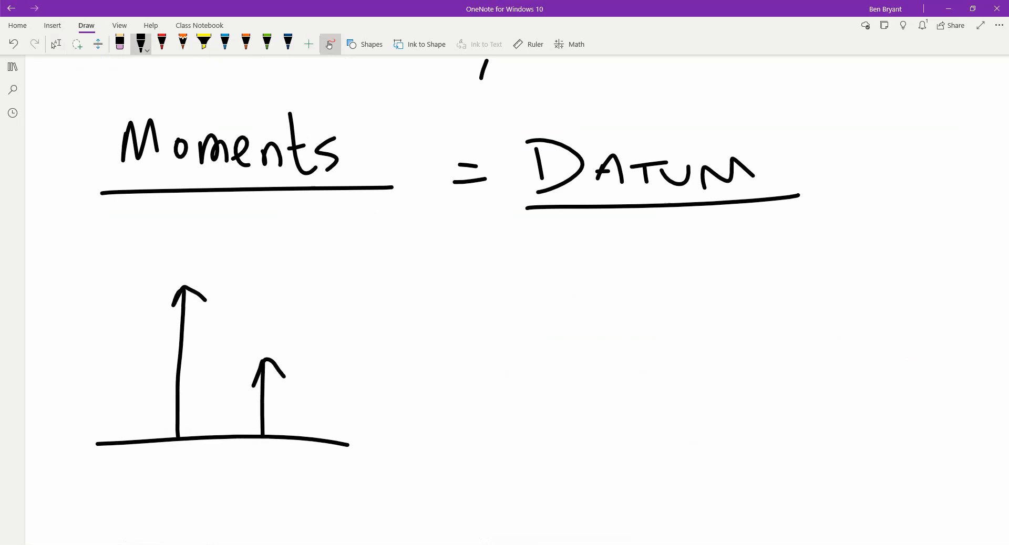
Step: In red, write 50 by the short arrow and 115 by the tall one, then start numbering part 1
click(162, 43)
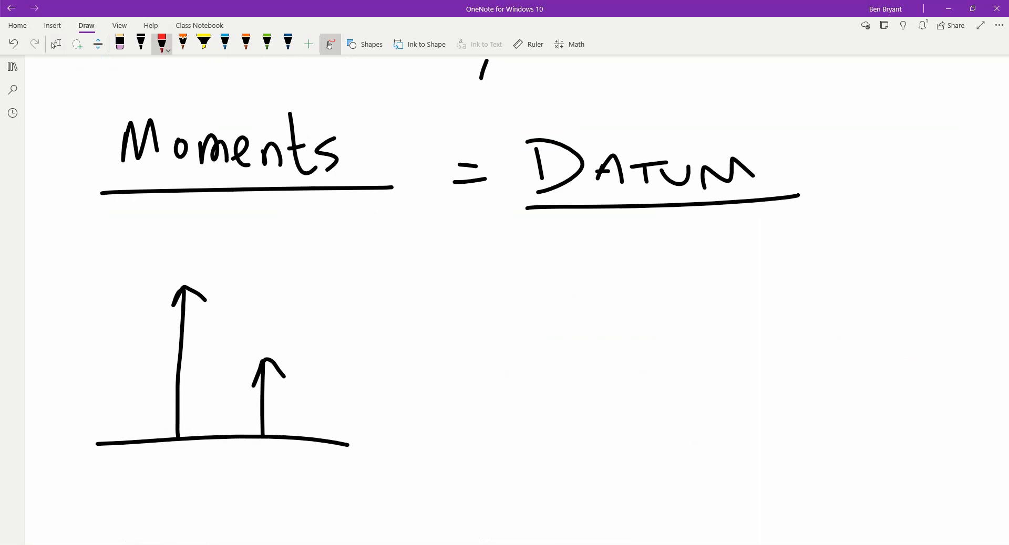
drag(335, 383, 322, 418)
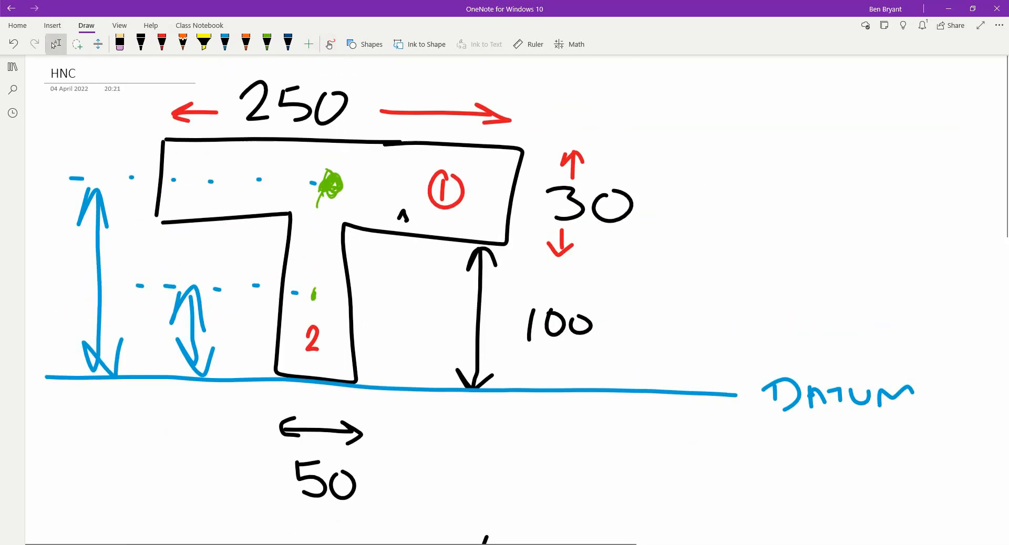
scroll(down, 3)
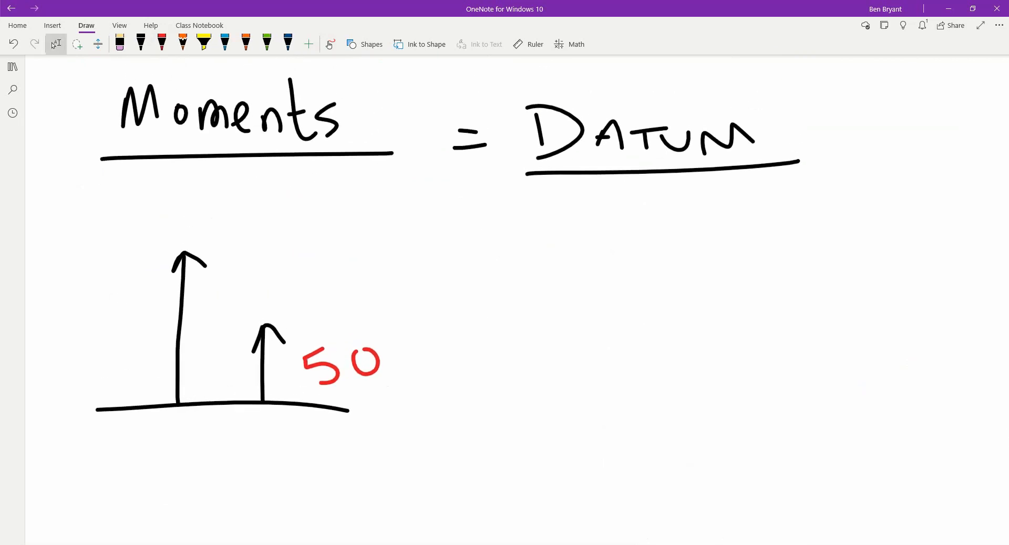
click(162, 43)
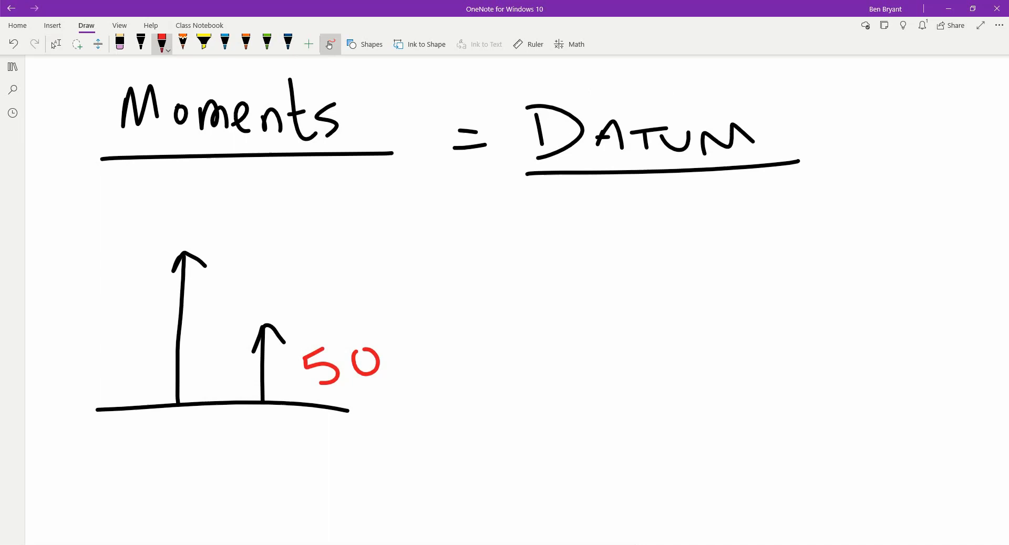
drag(80, 349, 109, 380)
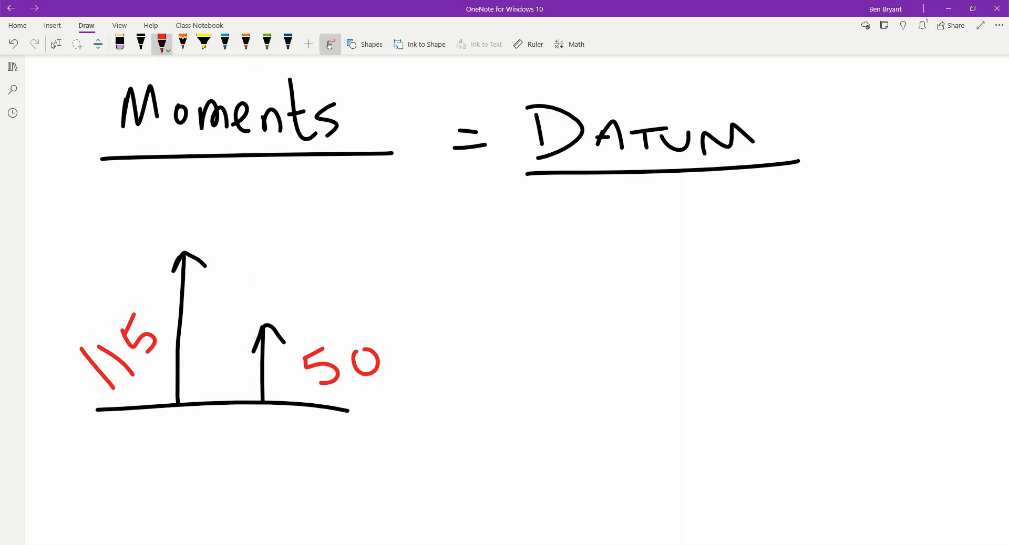
drag(454, 251, 454, 273)
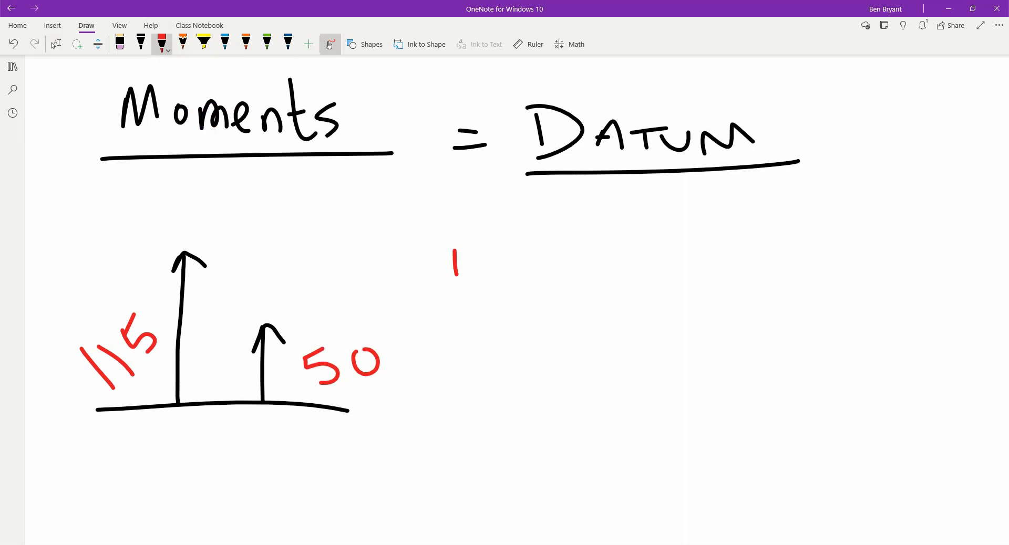
Step: In red, write circled 1 250 x 30 x 115 and 2 100 x 50 x 50
drag(457, 267, 540, 266)
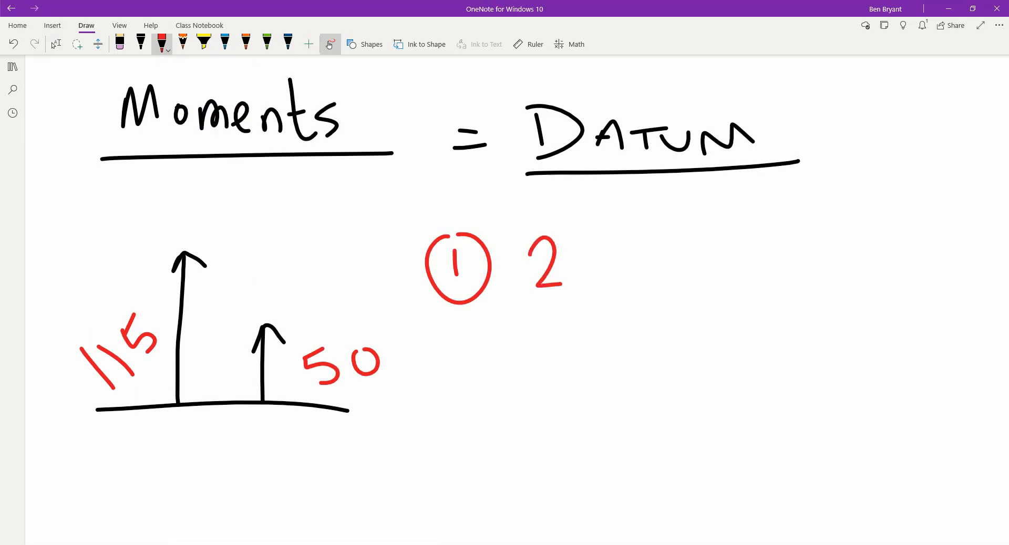
drag(569, 241, 582, 292)
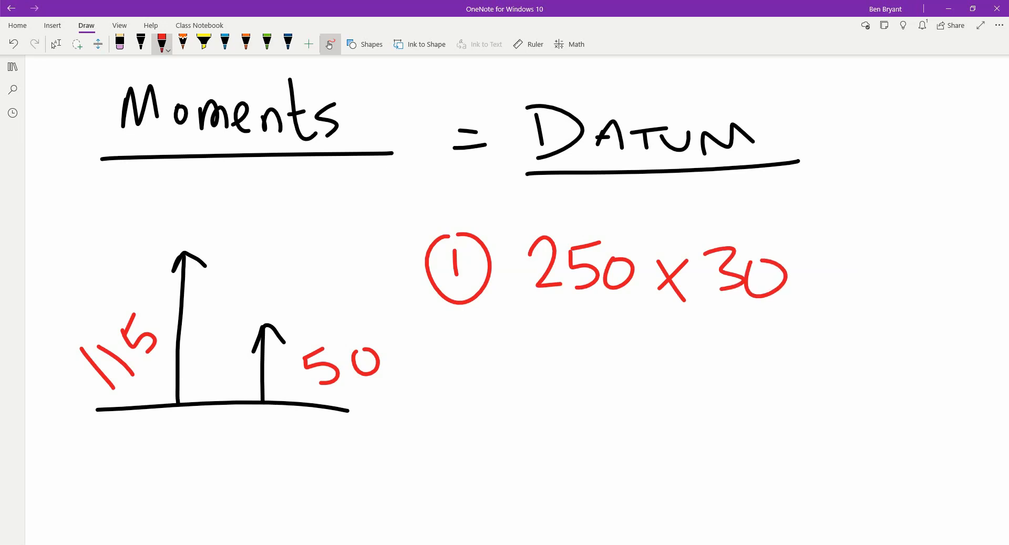
drag(823, 276, 868, 289)
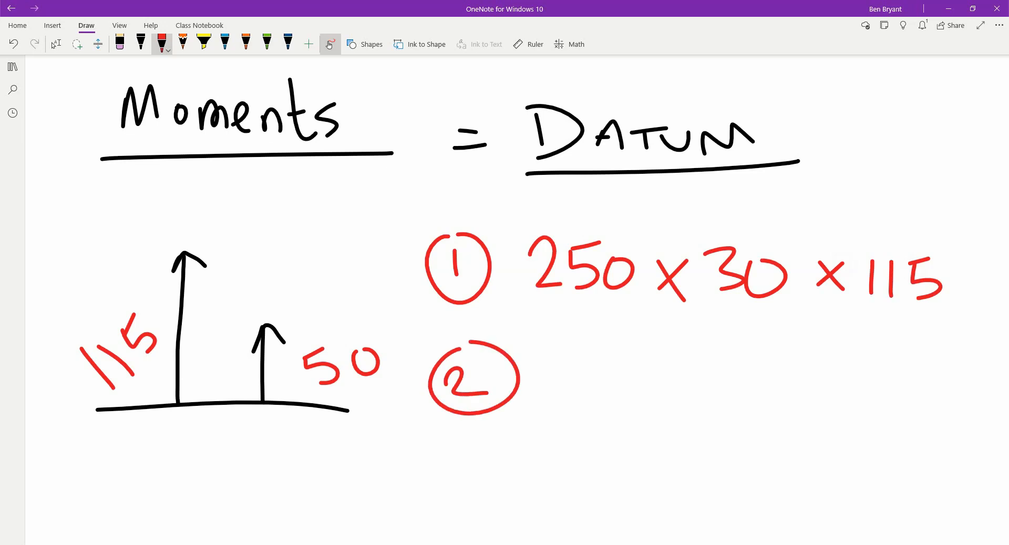
drag(543, 360, 586, 396)
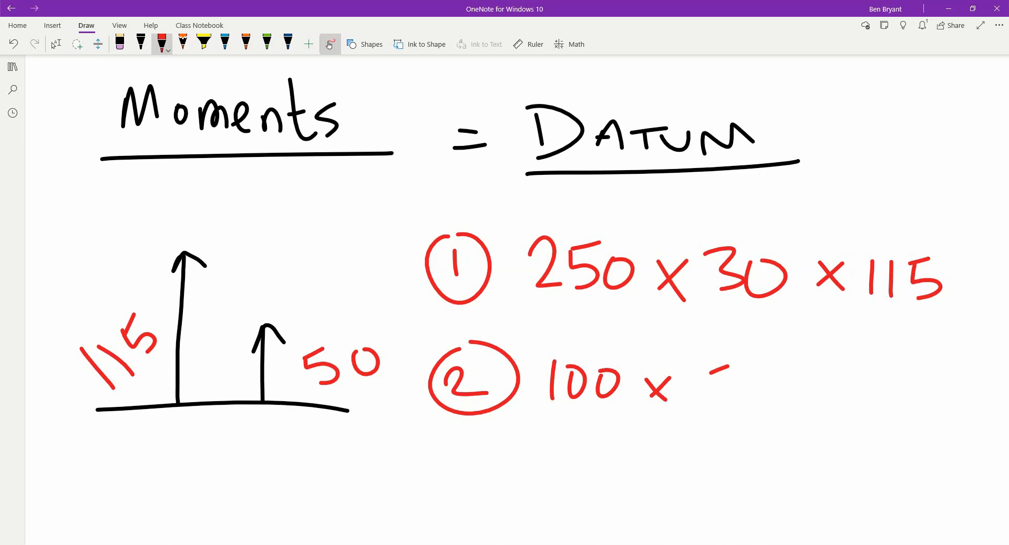
drag(708, 373, 730, 398)
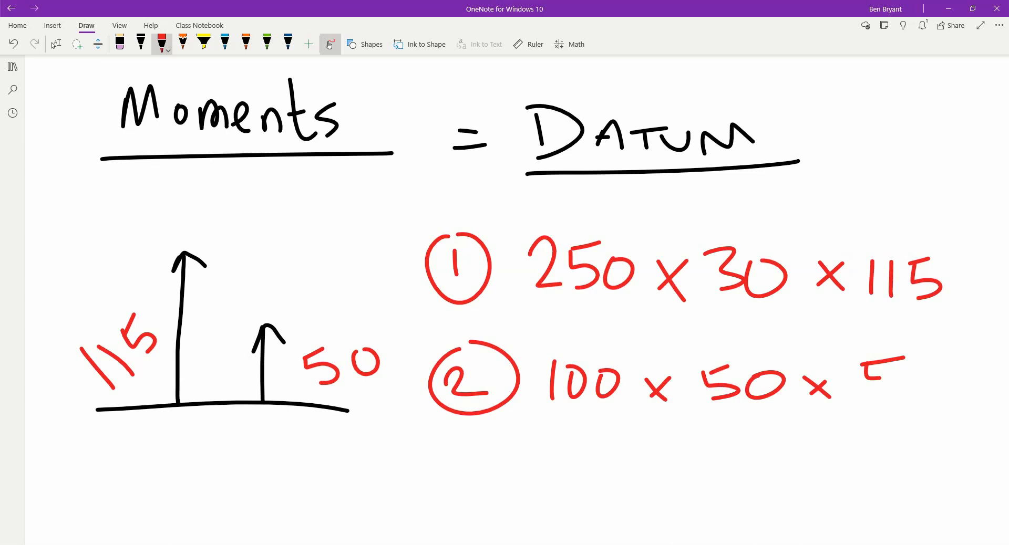
drag(875, 386, 946, 382)
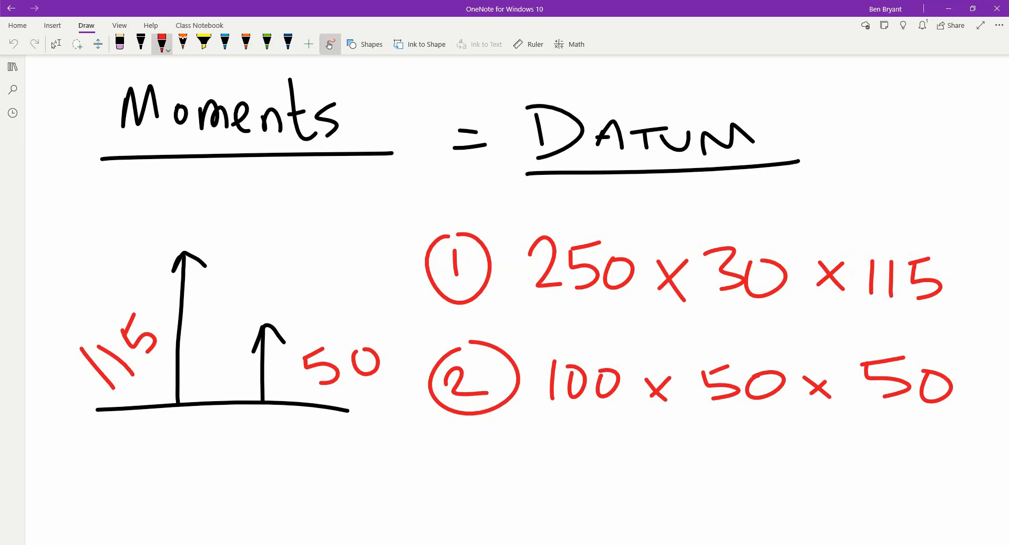
Step: Rewrite the products in black as the sum (250 x 30 x 115) + (100 x 50 x 50)
click(287, 44)
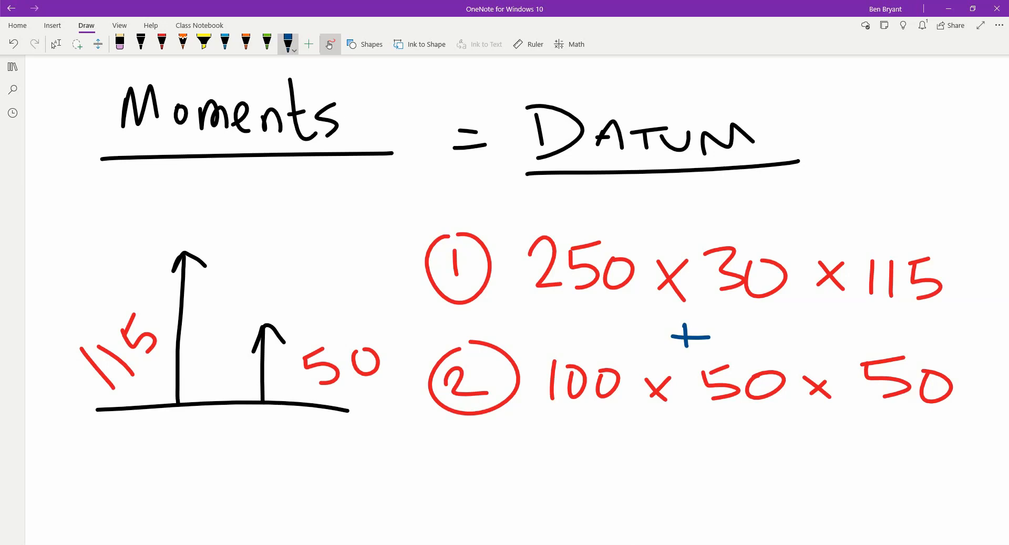
click(140, 43)
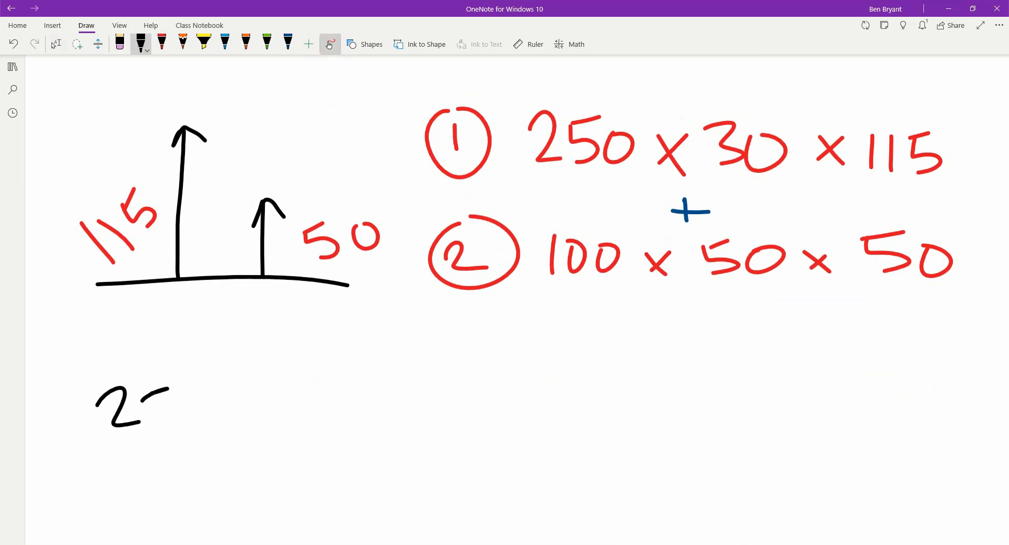
text(250 x)
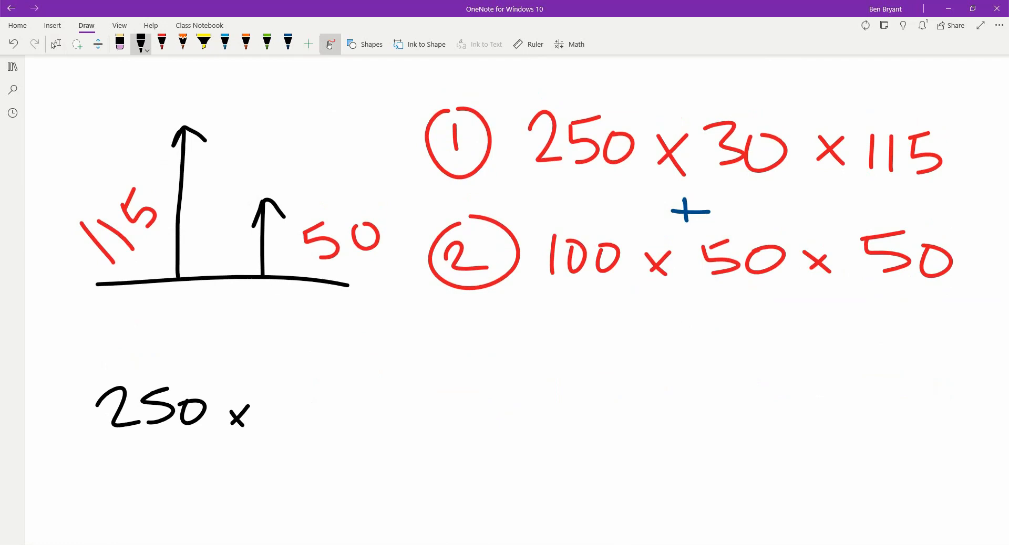
drag(258, 411, 361, 425)
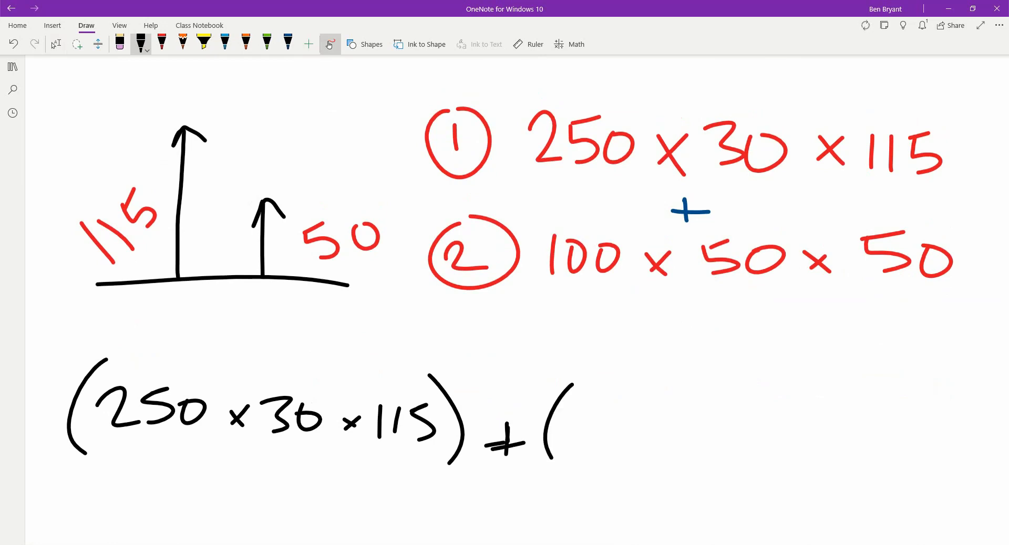
drag(567, 437, 676, 437)
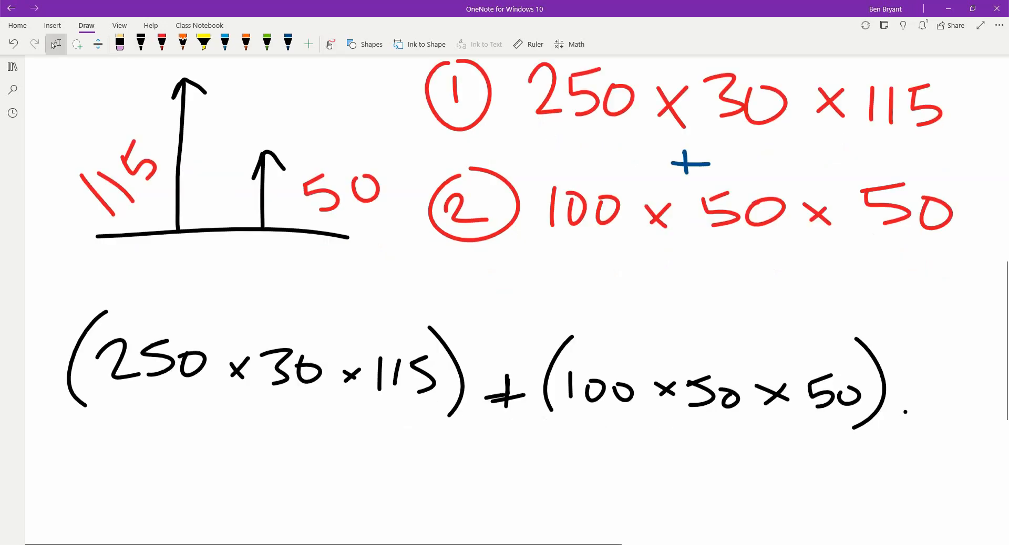
scroll(down, 3)
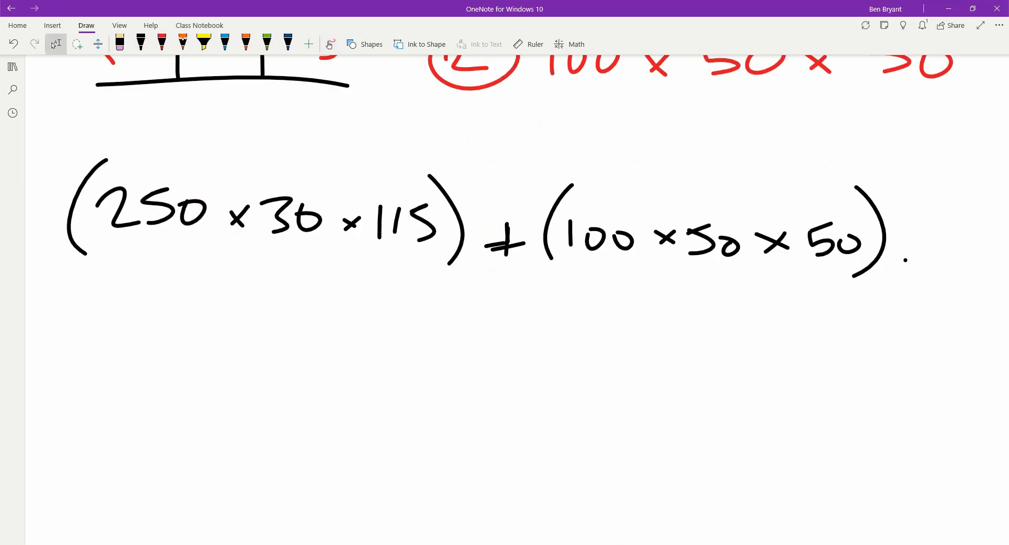
Step: Write the red total 1.11 x 10^6 mm^4 labelled 'Moment', then pick the black pen
click(161, 43)
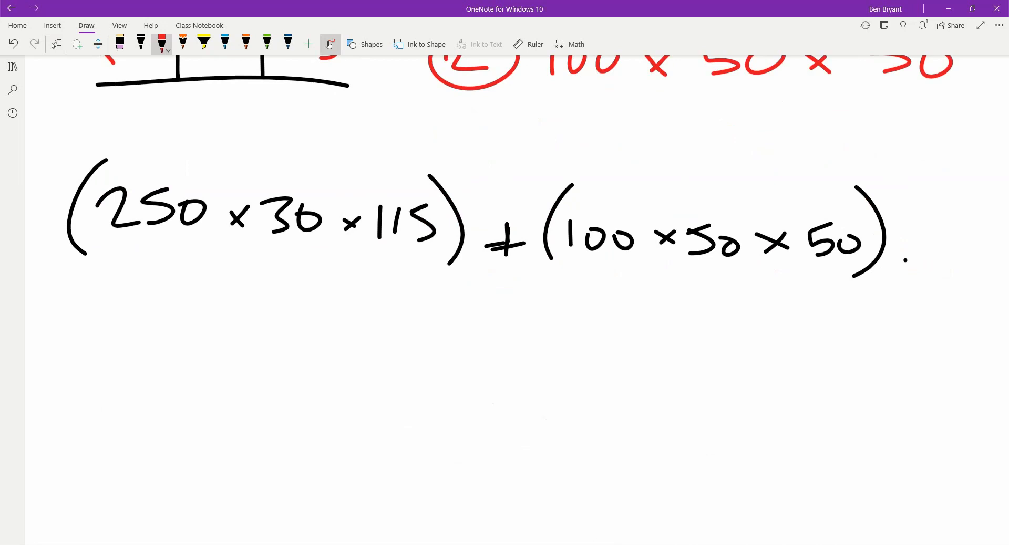
drag(312, 335, 314, 379)
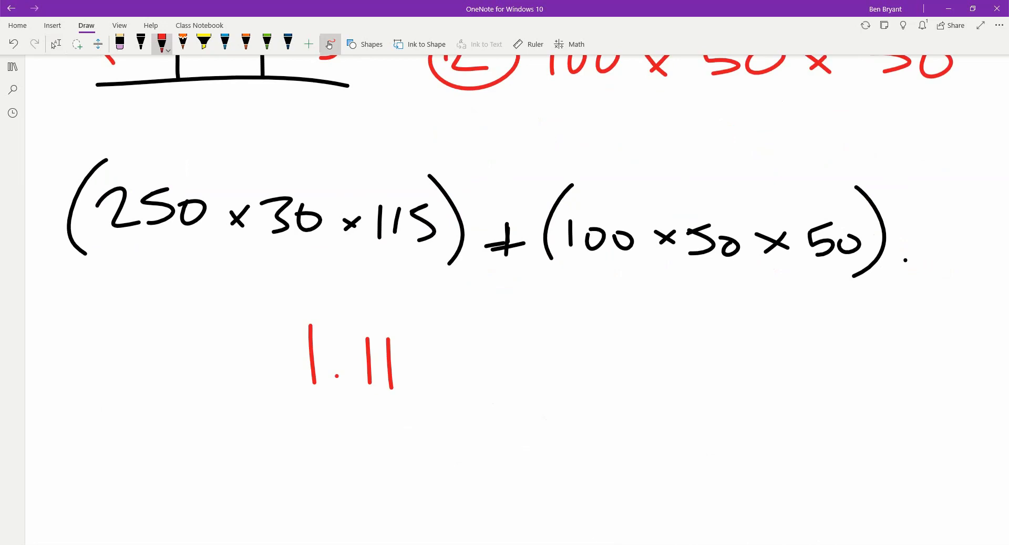
drag(417, 372, 430, 386)
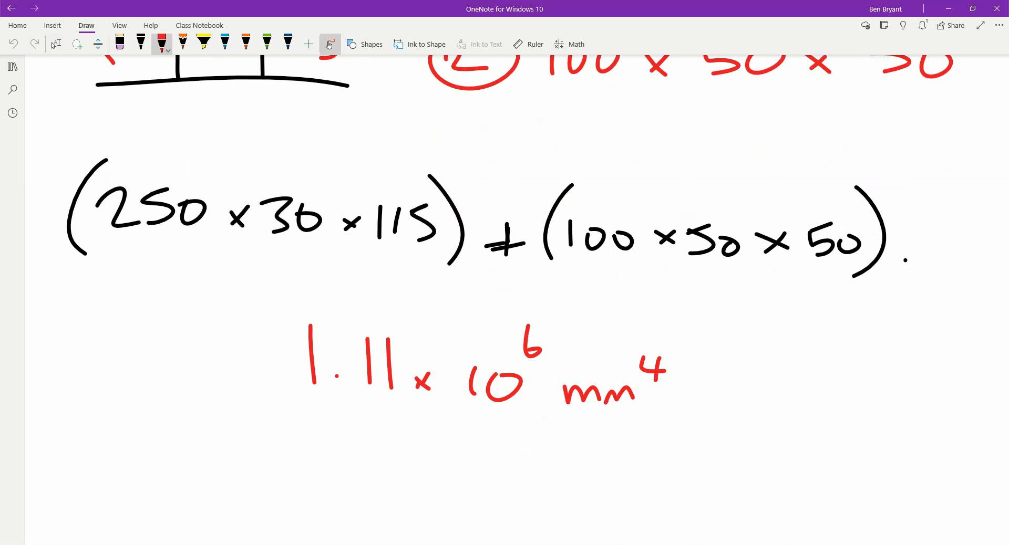
drag(742, 402, 779, 370)
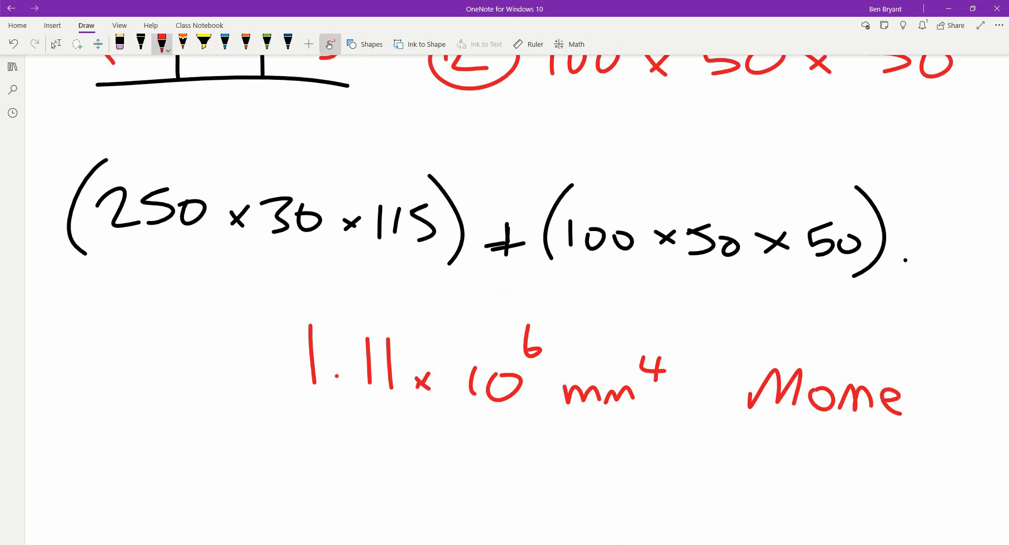
drag(901, 398, 978, 418)
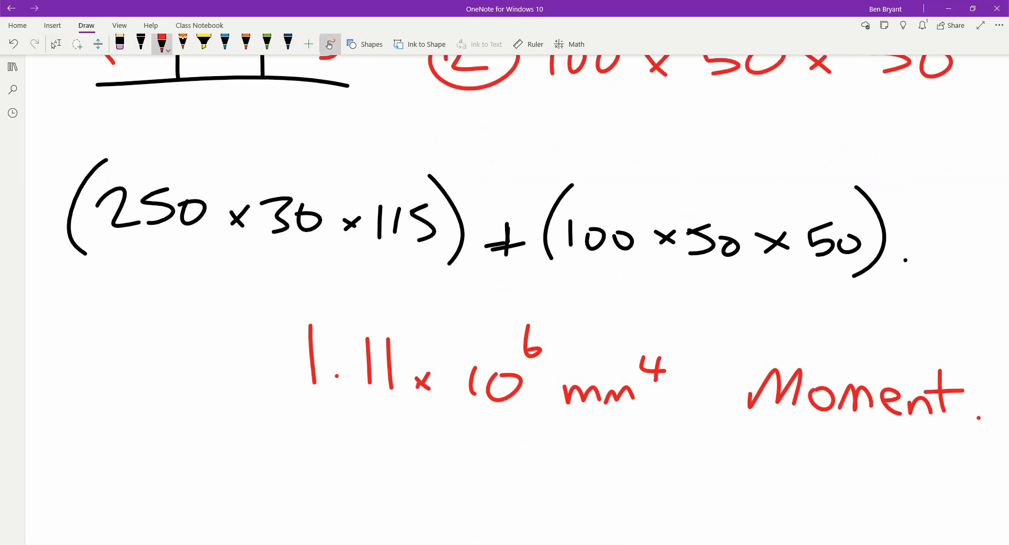
click(56, 43)
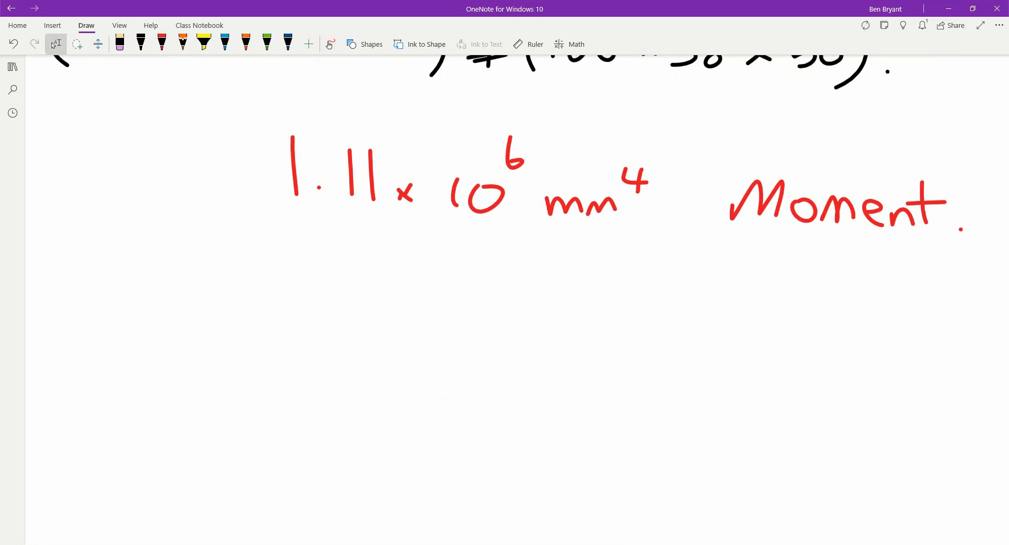
click(140, 43)
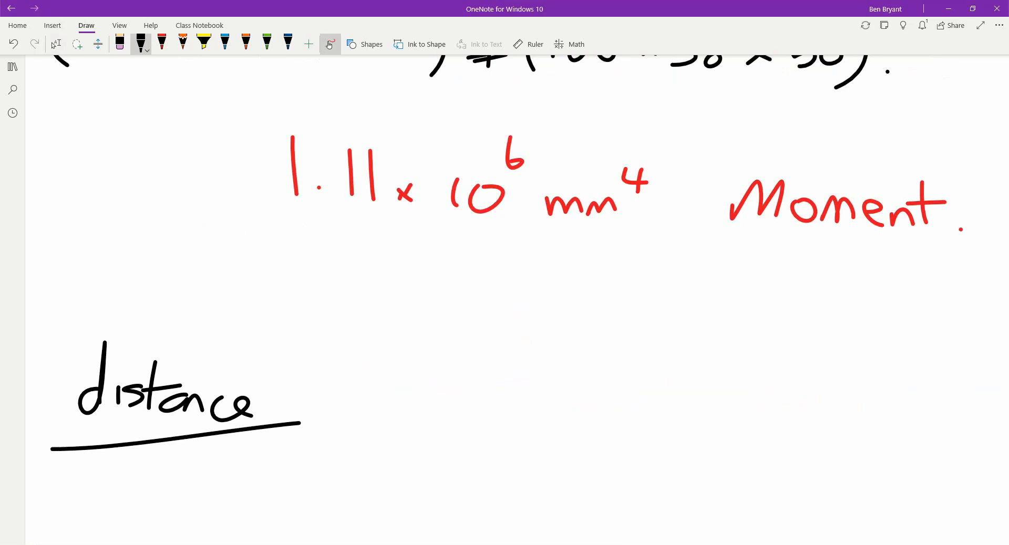
Step: Write the fraction Moment over Total Area beside the distance heading
drag(441, 347, 540, 385)
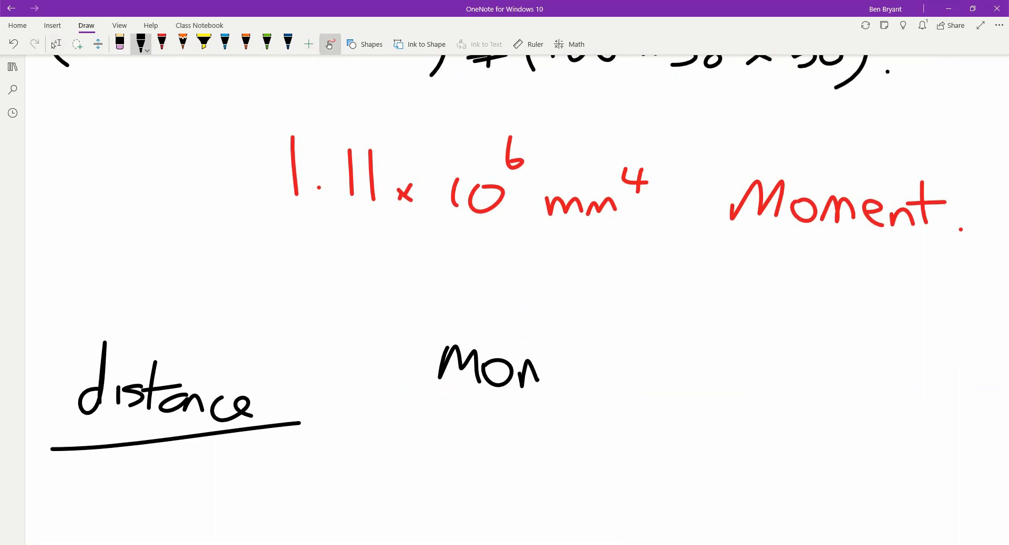
drag(547, 360, 627, 360)
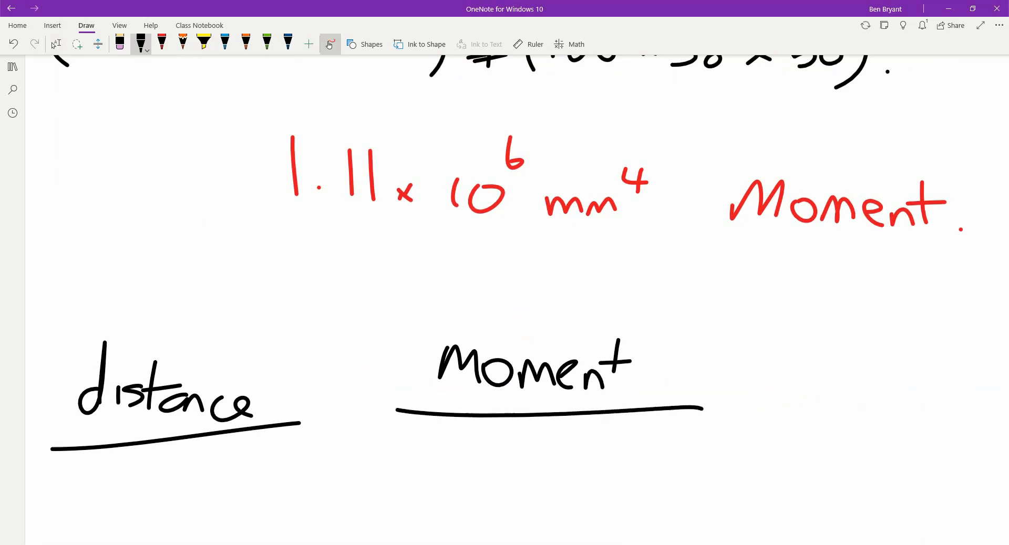
drag(410, 445, 467, 445)
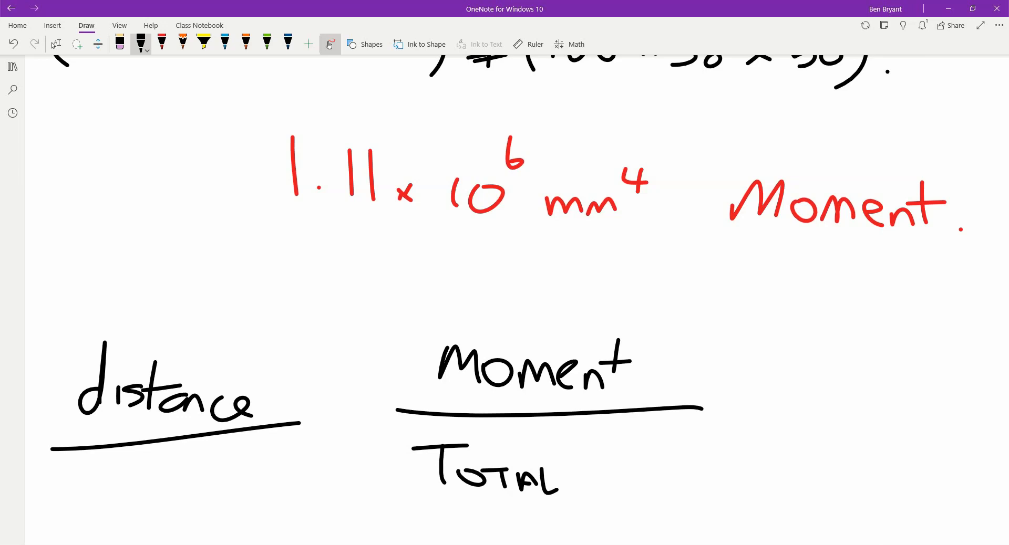
drag(592, 479, 676, 479)
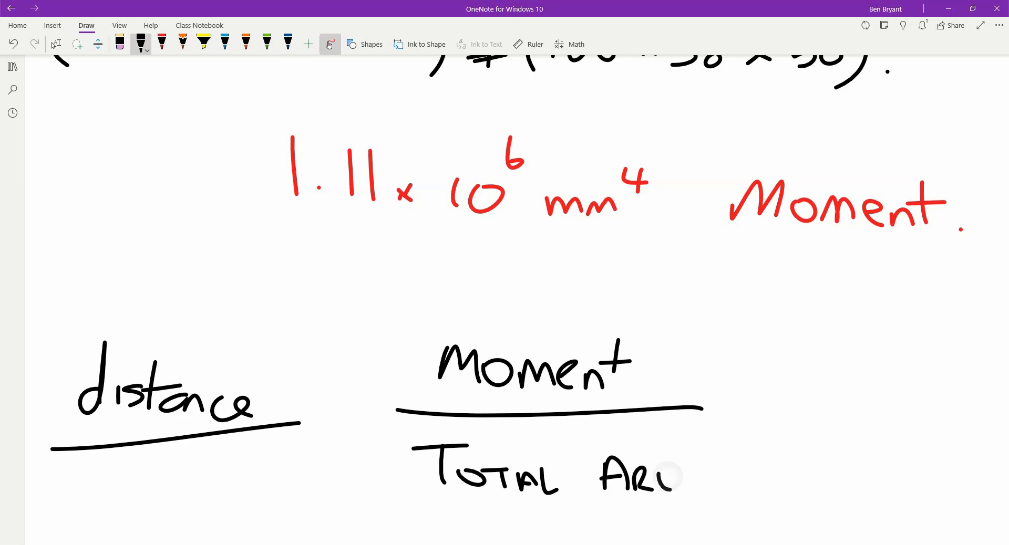
drag(650, 479, 691, 479)
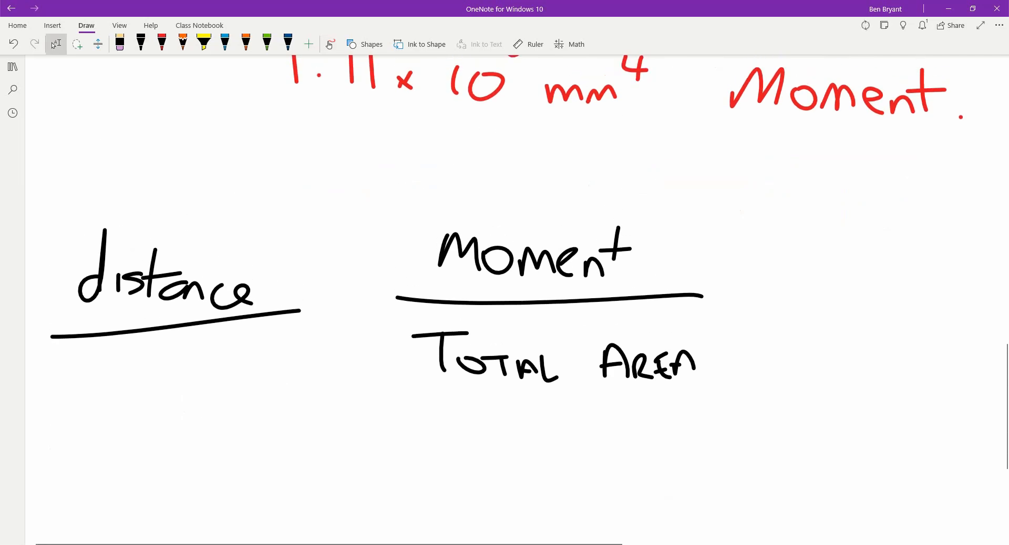
Step: In red, write 1.11×10^6 beneath the Total Area fraction
click(162, 44)
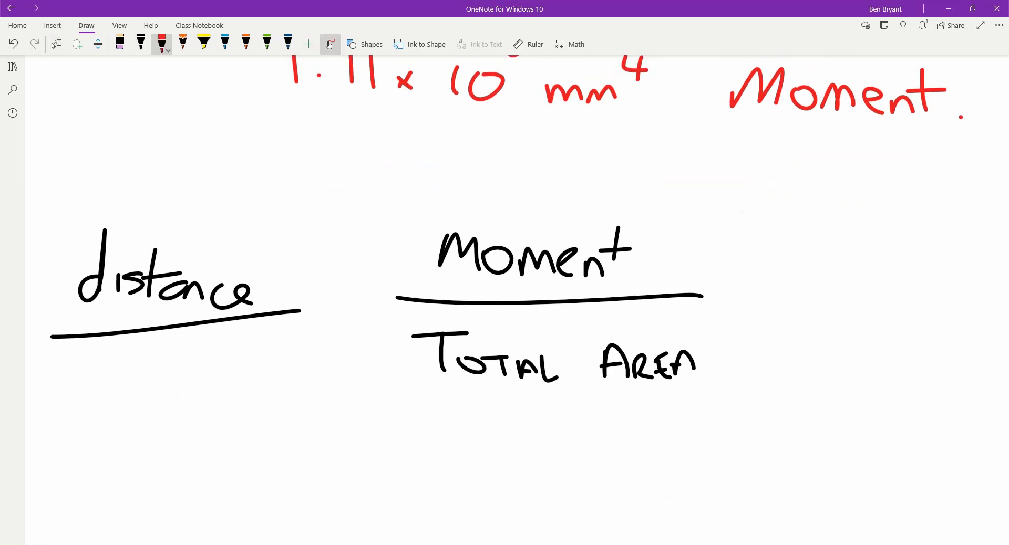
drag(457, 428, 492, 470)
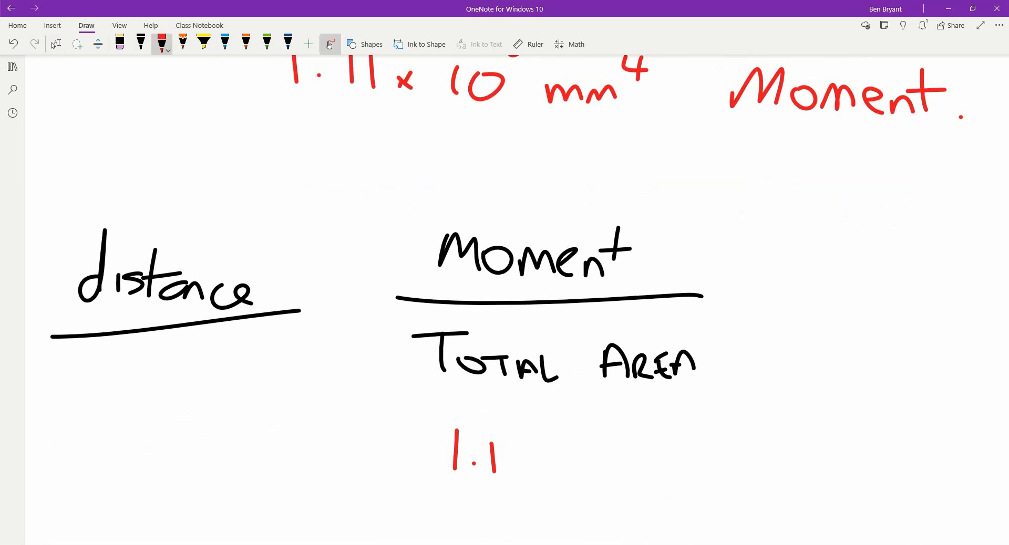
drag(508, 463, 592, 438)
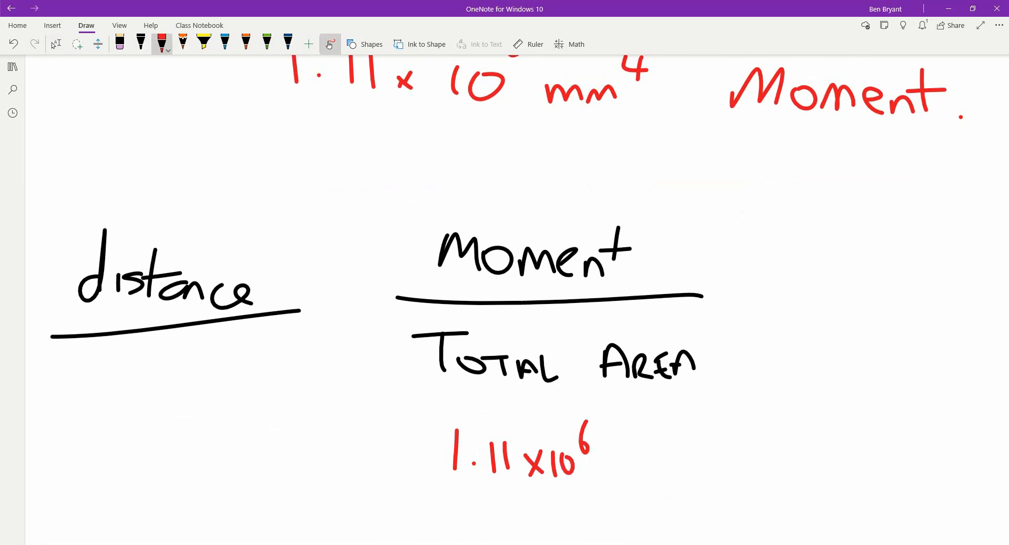
scroll(down, 3)
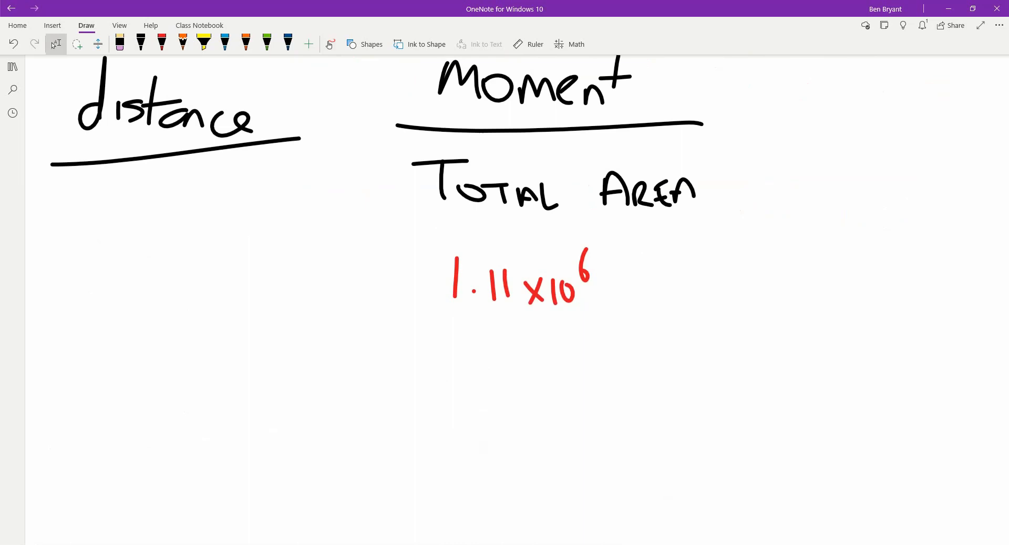
Step: Draw a fraction line under 1.11×10^6 with denominator (250×30) + (100×50)
drag(367, 328, 738, 313)
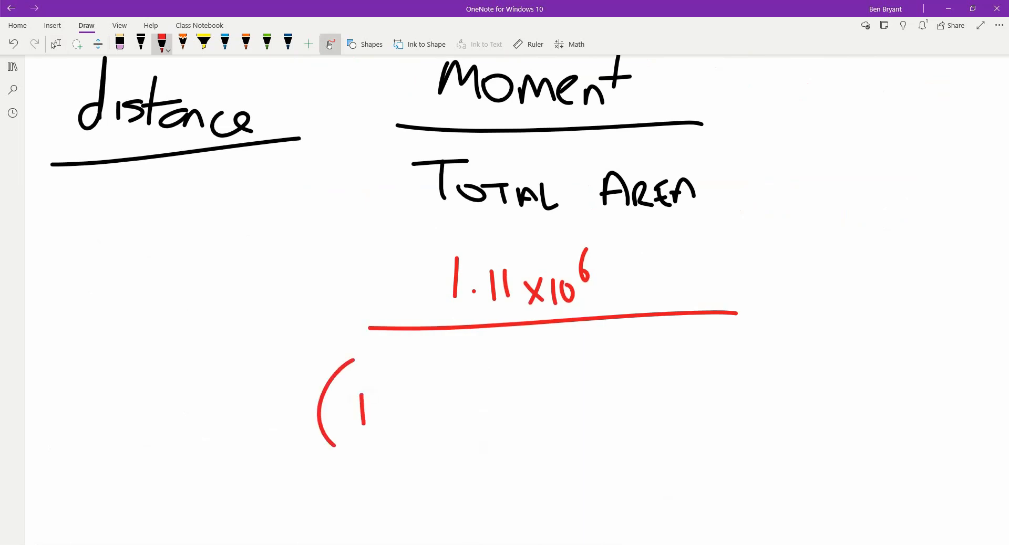
drag(348, 386, 373, 437)
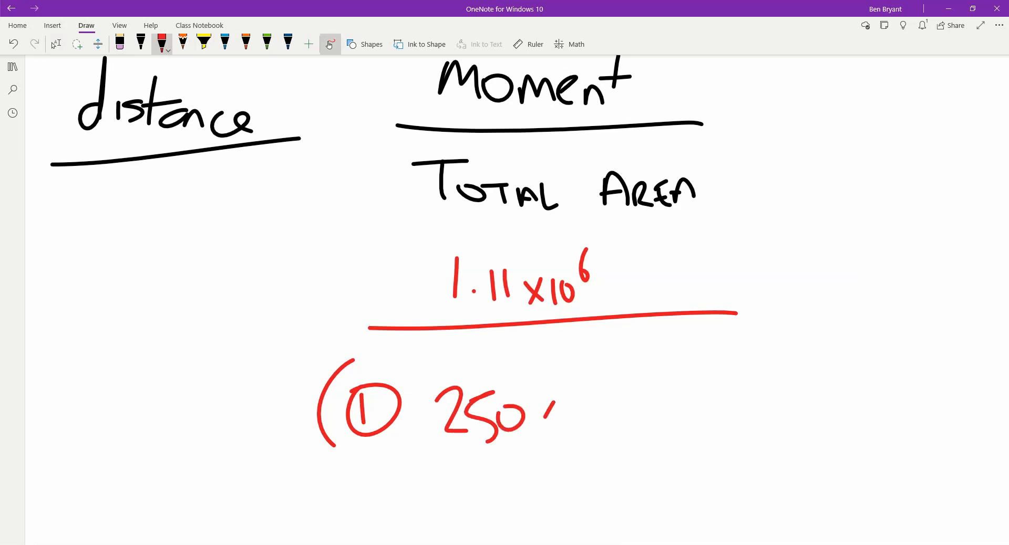
drag(547, 399, 631, 425)
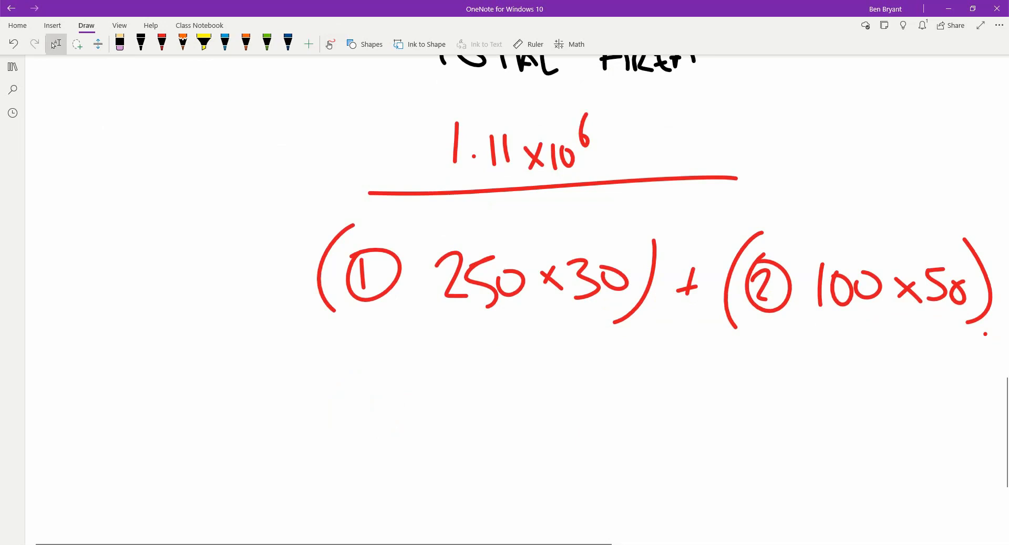
Step: In orange ink, write the answer = 89 mm
click(162, 44)
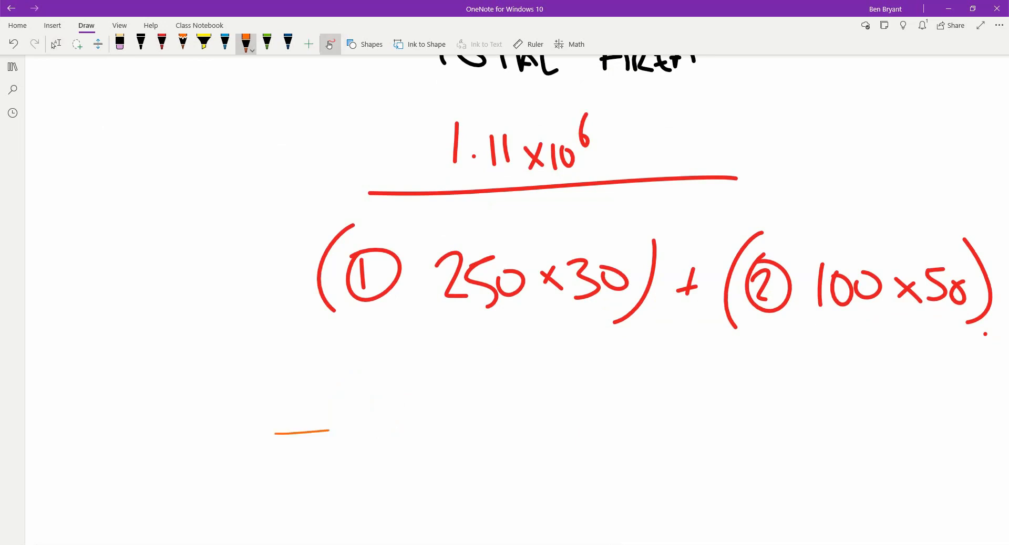
drag(273, 453, 346, 451)
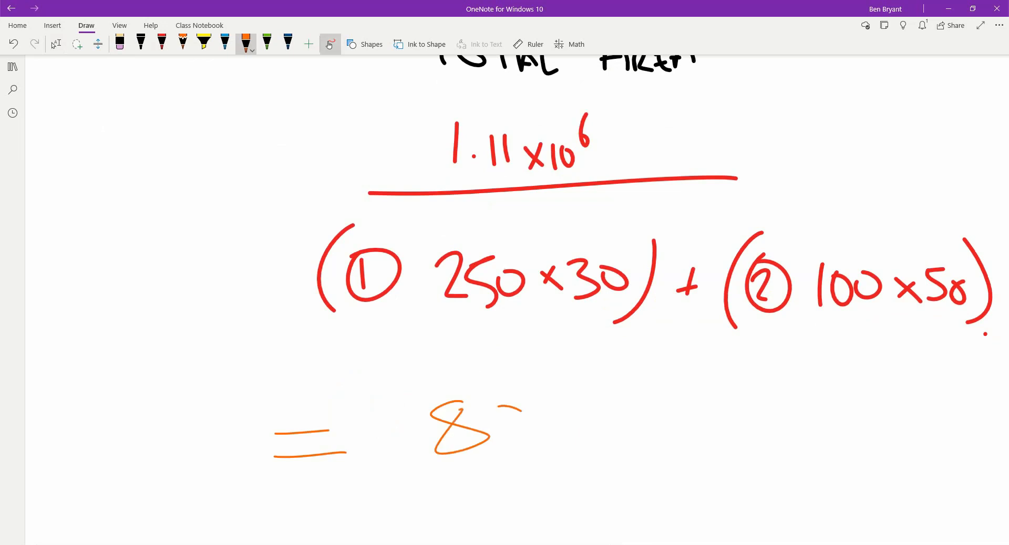
drag(508, 411, 592, 450)
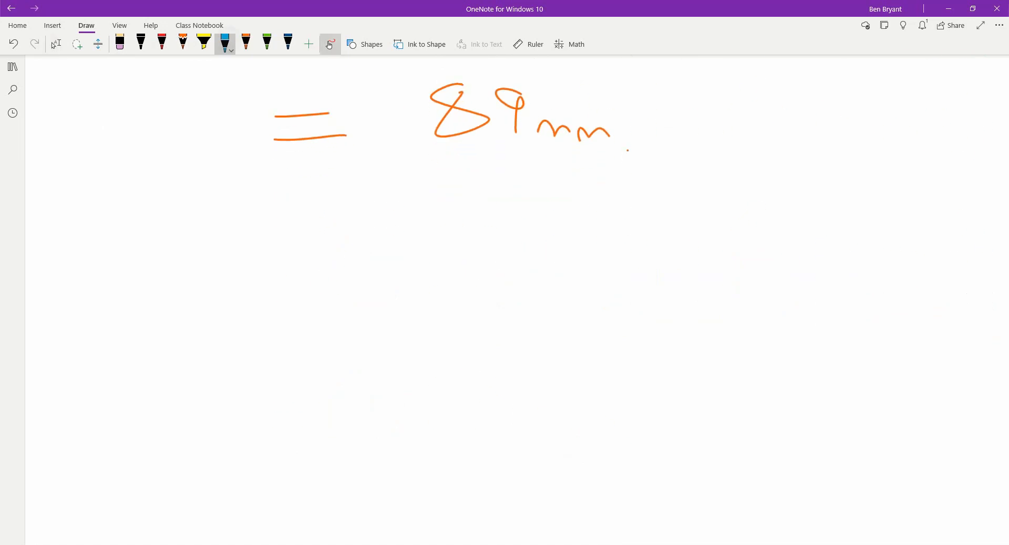
Step: Draw a blue T-beam and label its dimensions 250, 30, 160 and 50 in black
drag(142, 250, 248, 431)
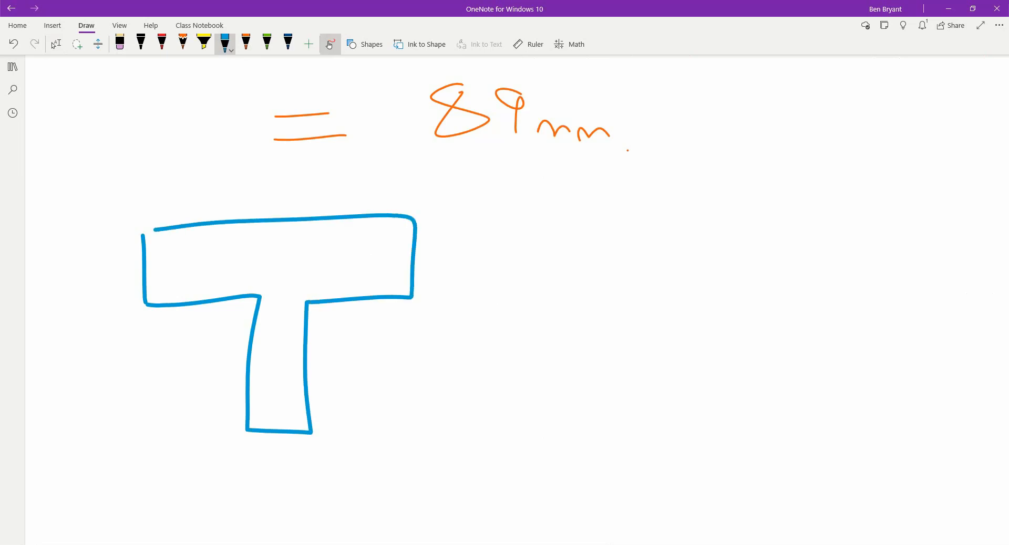
click(140, 41)
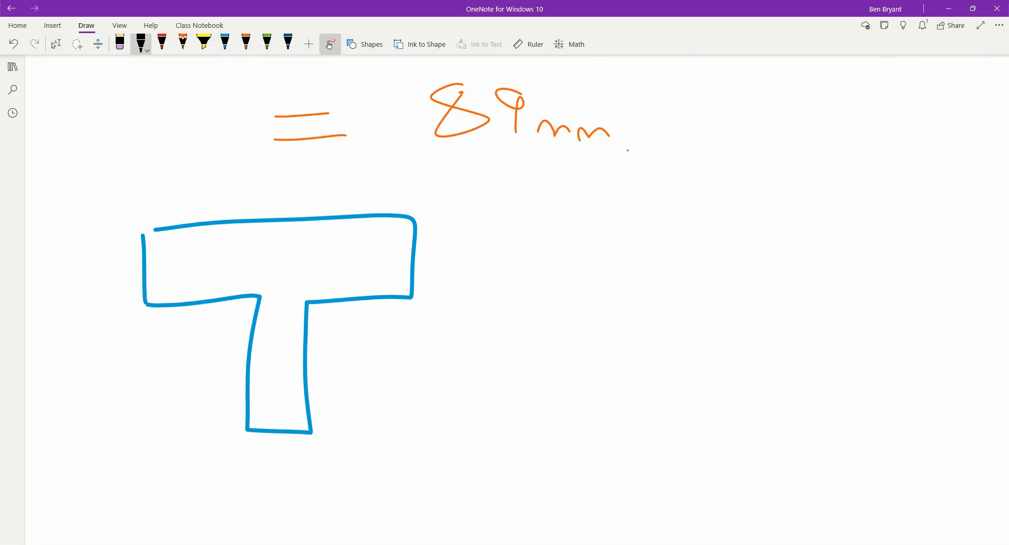
drag(231, 193, 283, 190)
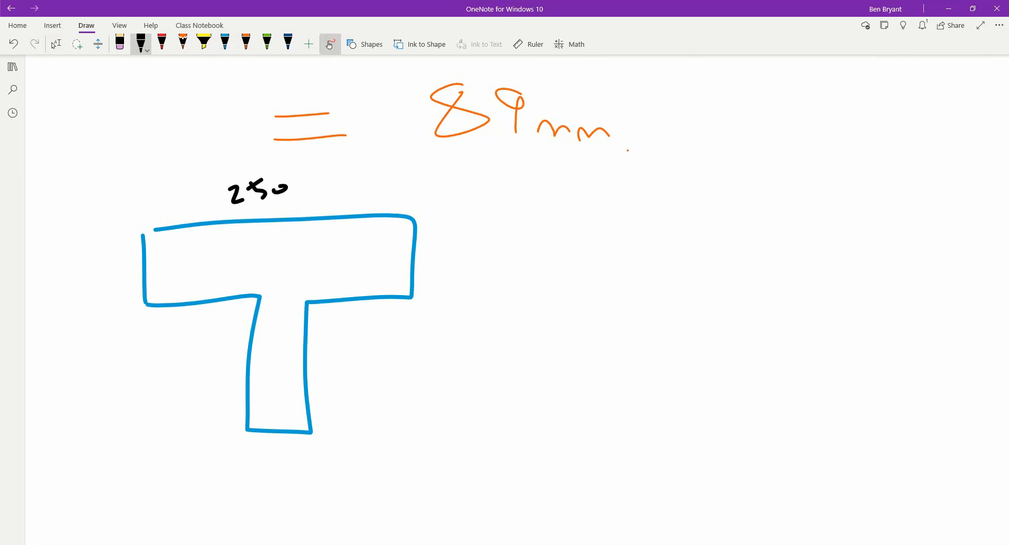
drag(441, 244, 434, 262)
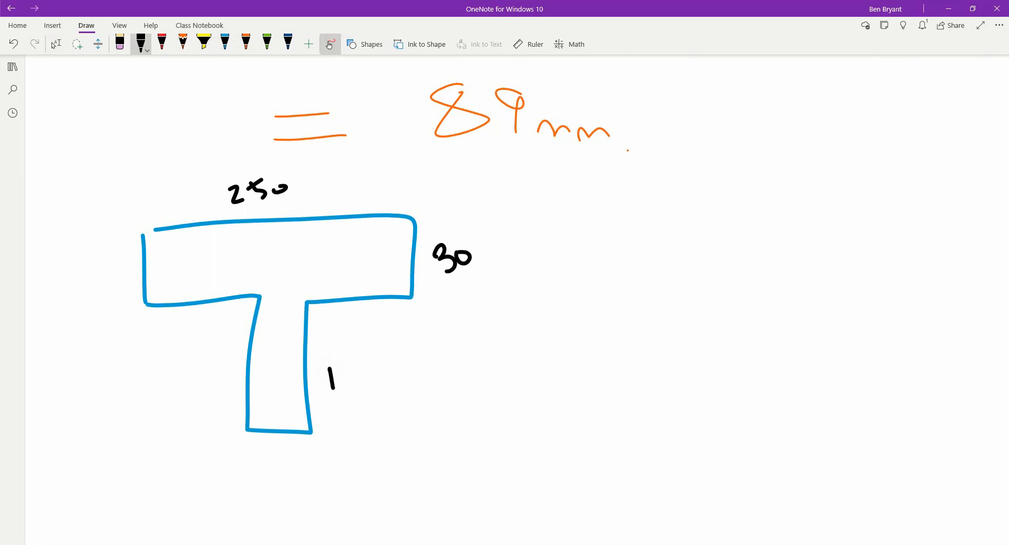
drag(335, 373, 367, 383)
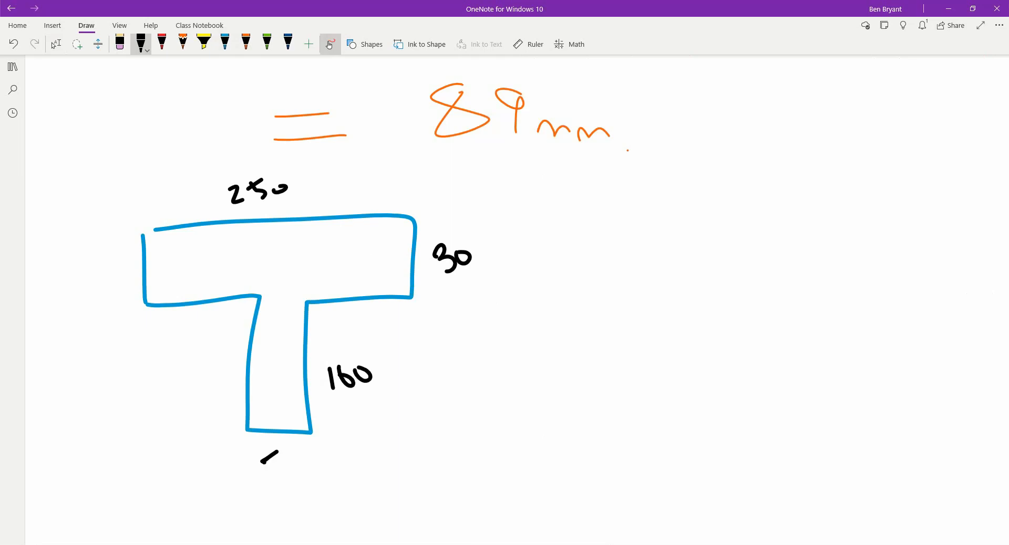
drag(264, 466, 299, 466)
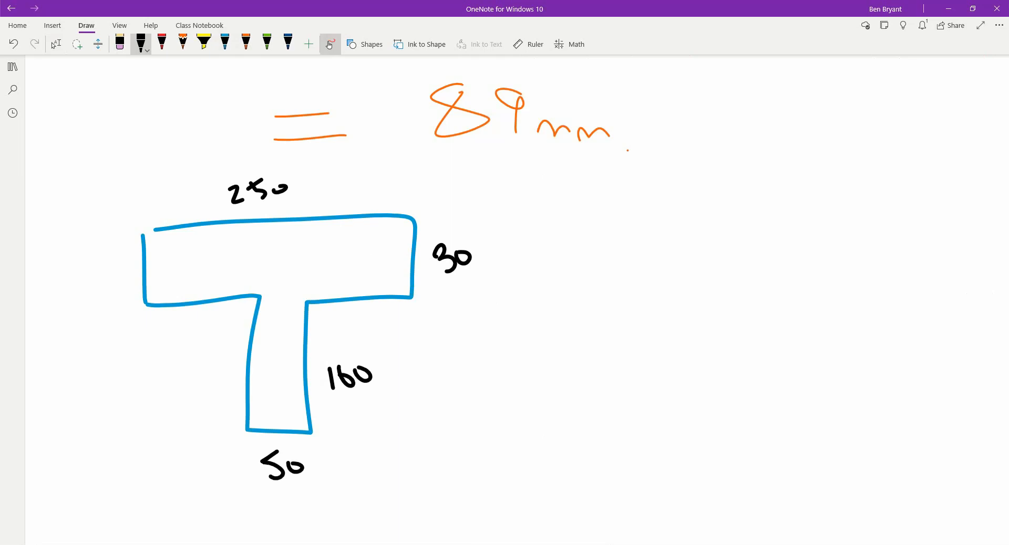
Step: Draw a green datum line under the beam and label it Datum
drag(80, 431, 537, 431)
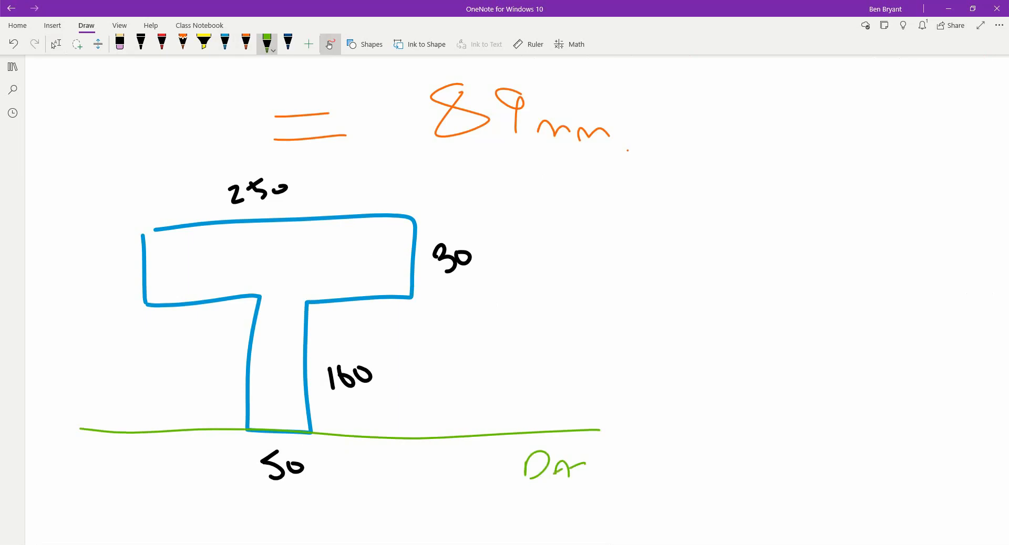
drag(582, 466, 653, 470)
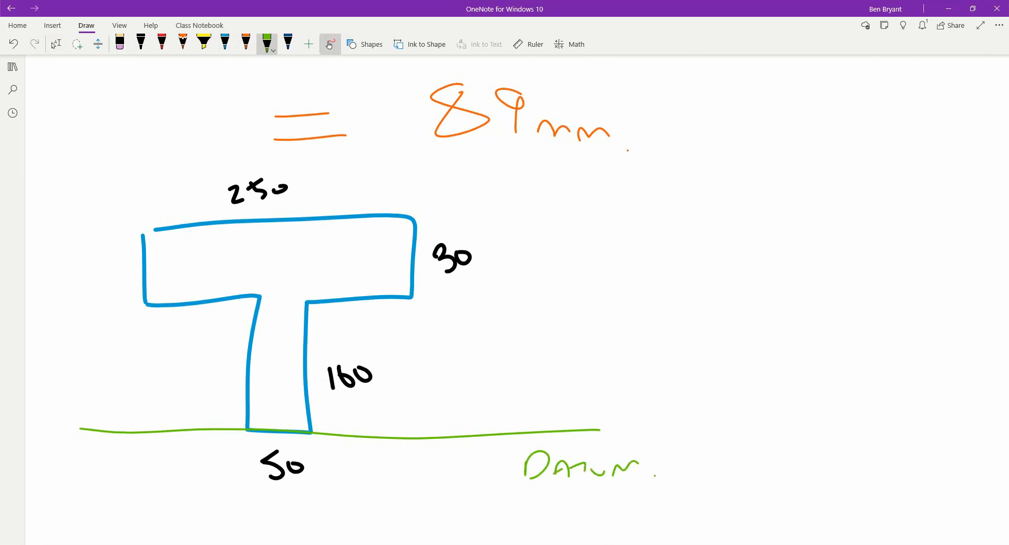
click(287, 44)
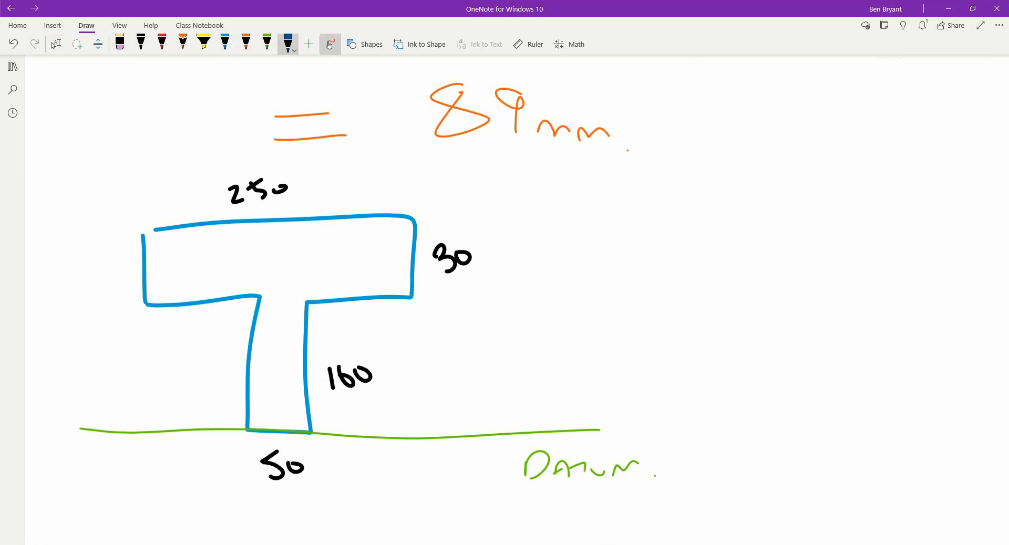
Step: Draw a red dashed line across the beam and label it NA
click(163, 44)
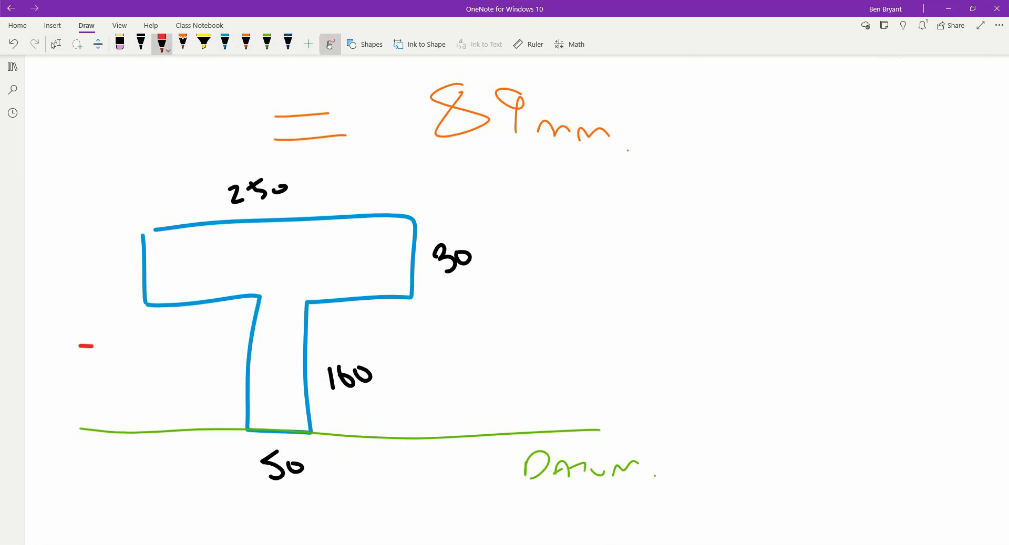
drag(93, 346, 270, 344)
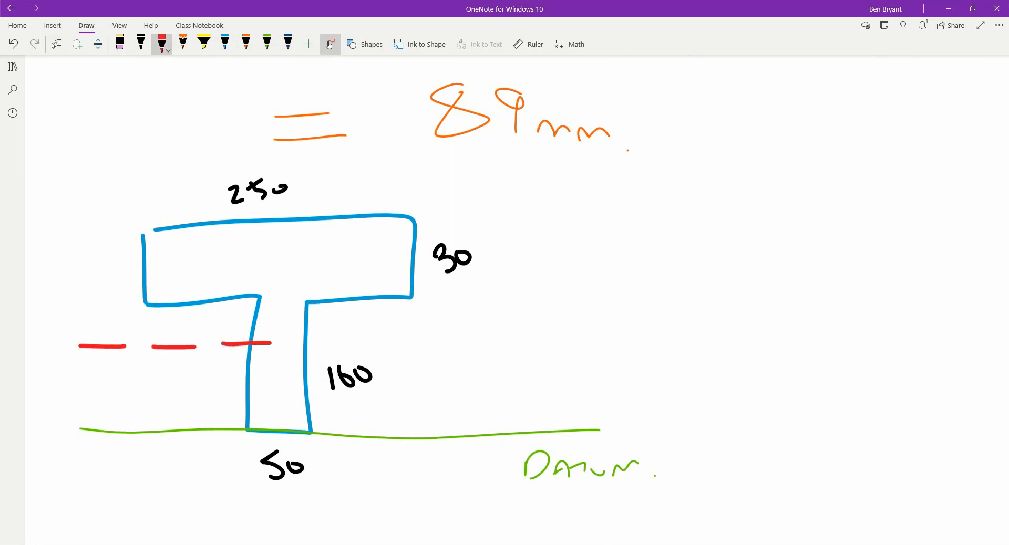
drag(284, 346, 508, 348)
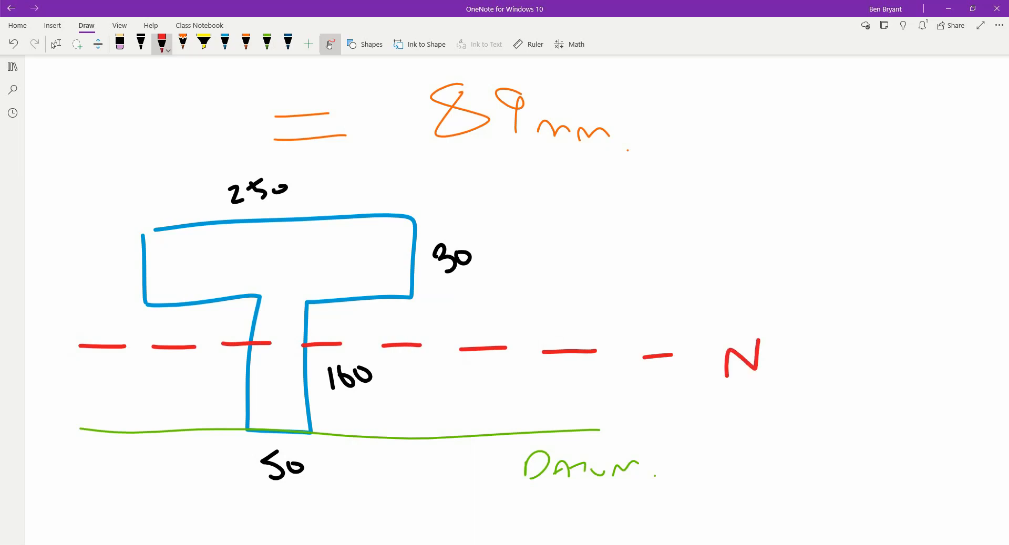
drag(769, 351, 797, 370)
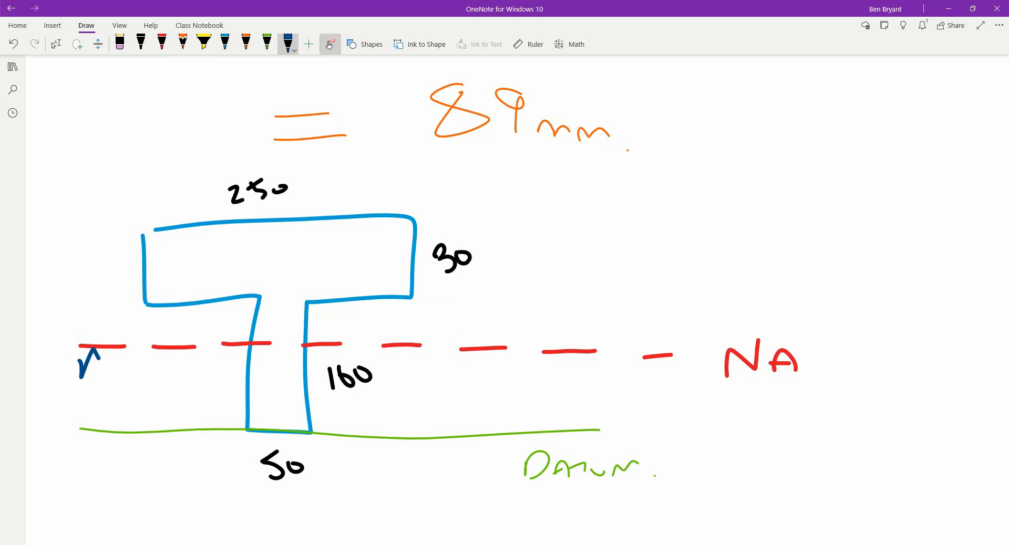
Step: Draw a double arrow from the datum to the NA line and label it 89mm
drag(93, 357, 94, 434)
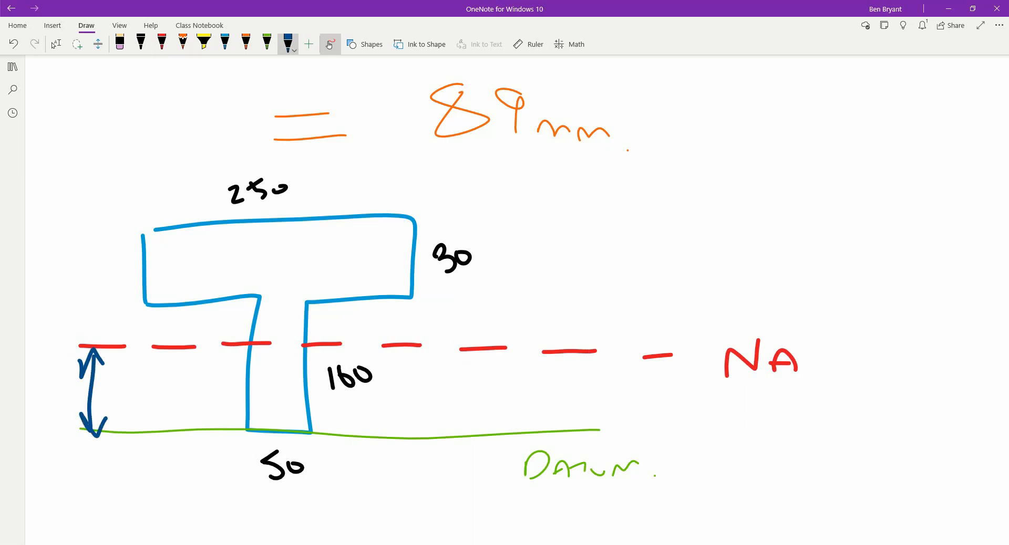
drag(38, 379, 57, 367)
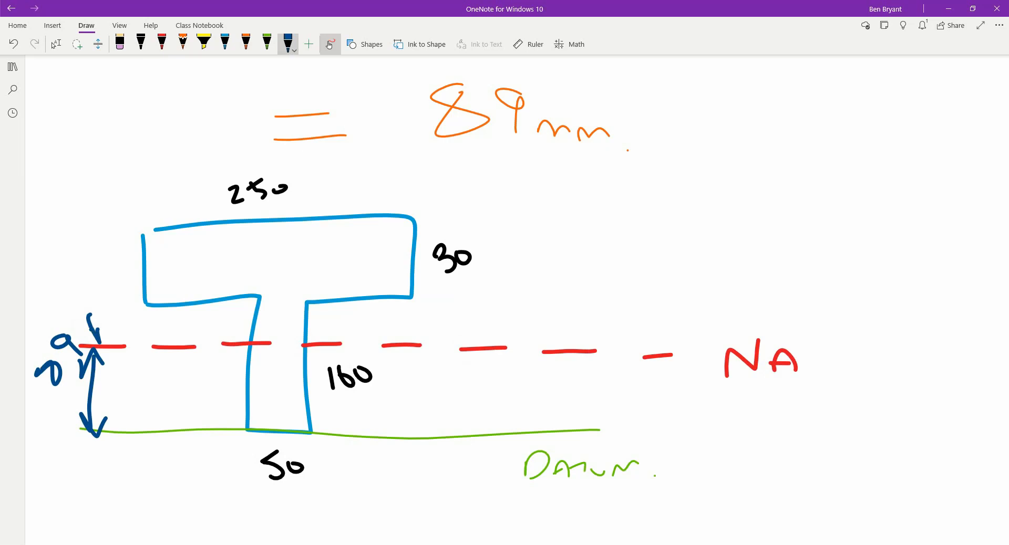
drag(93, 347, 132, 315)
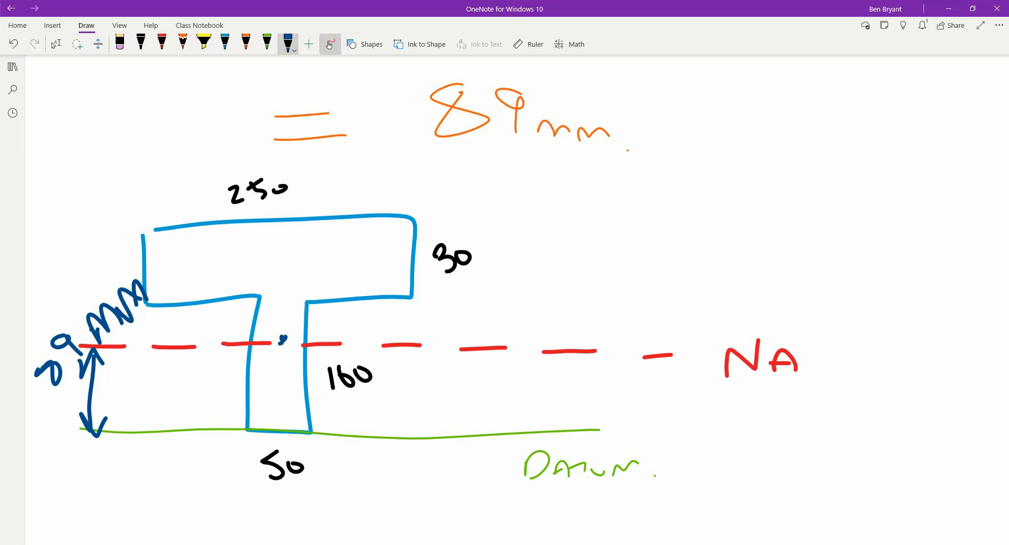
drag(829, 320, 829, 390)
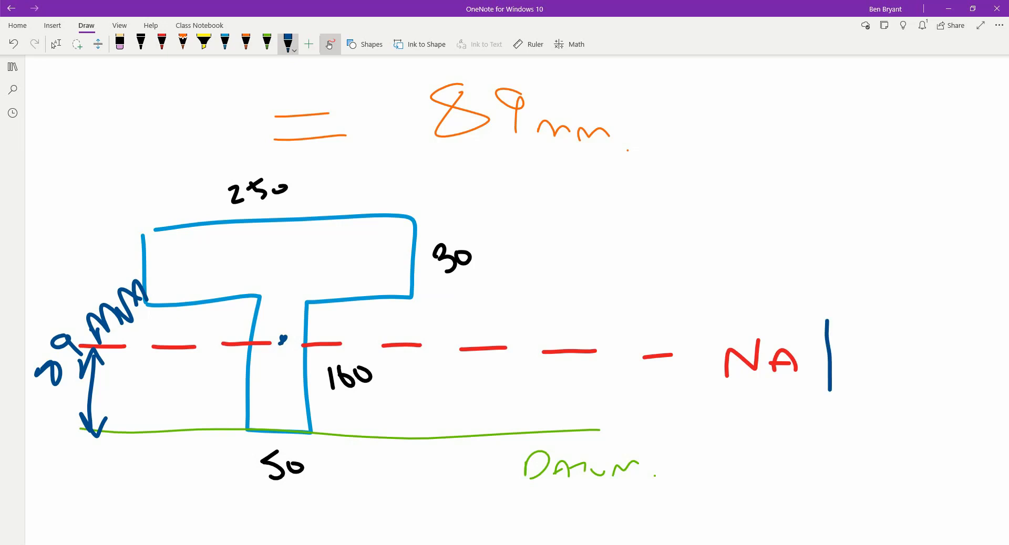